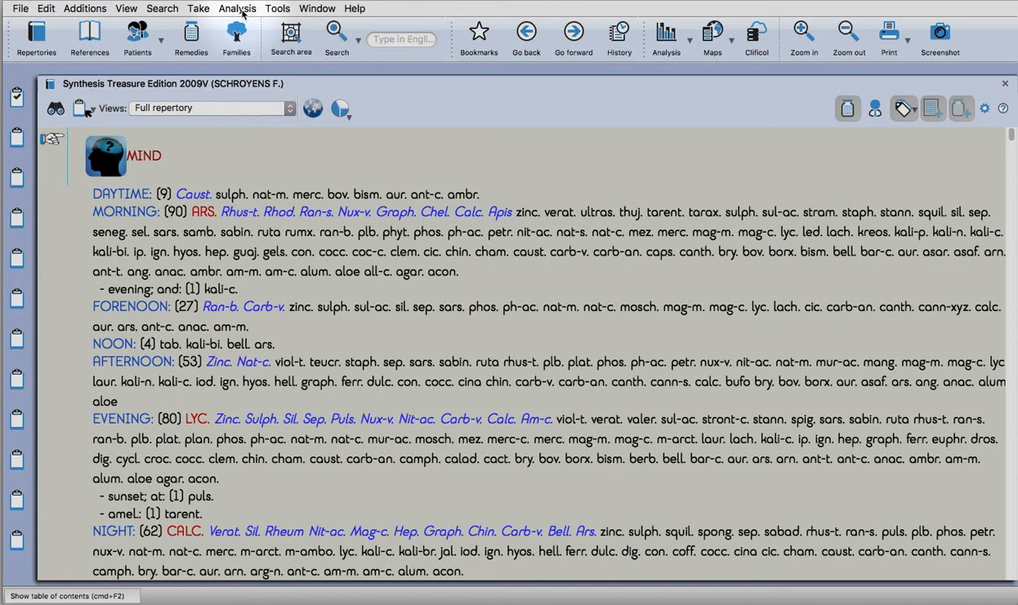
- Open Herscu fundamental segments from the Analysis menu
click(237, 8)
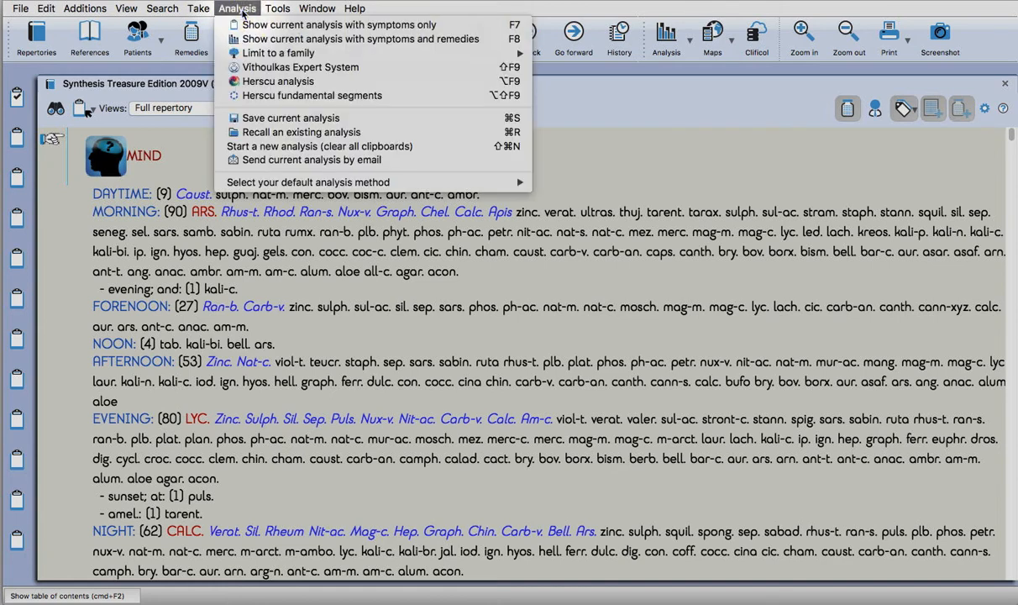
mouse_move(312, 94)
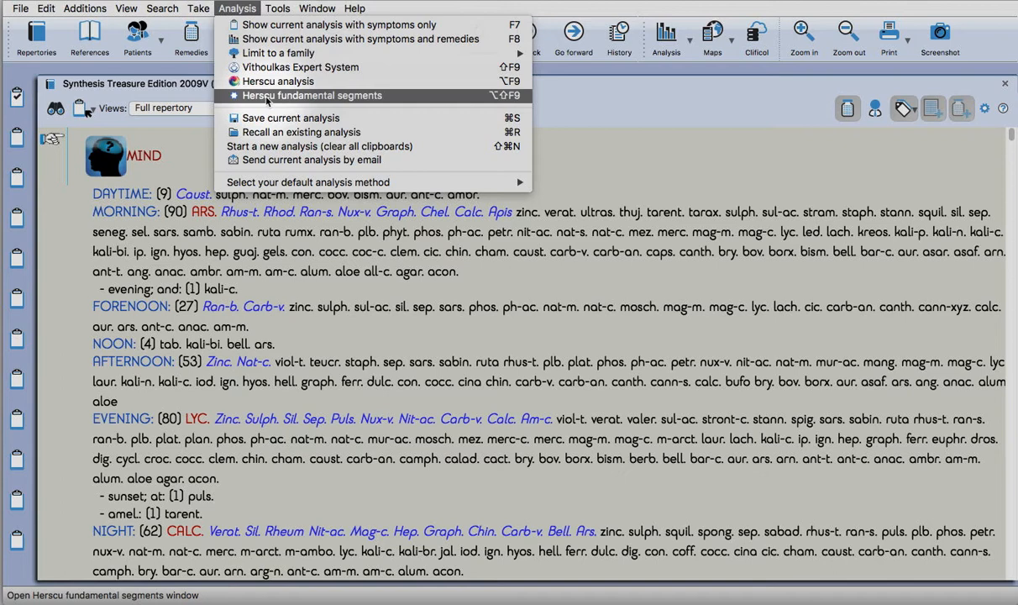
click(313, 94)
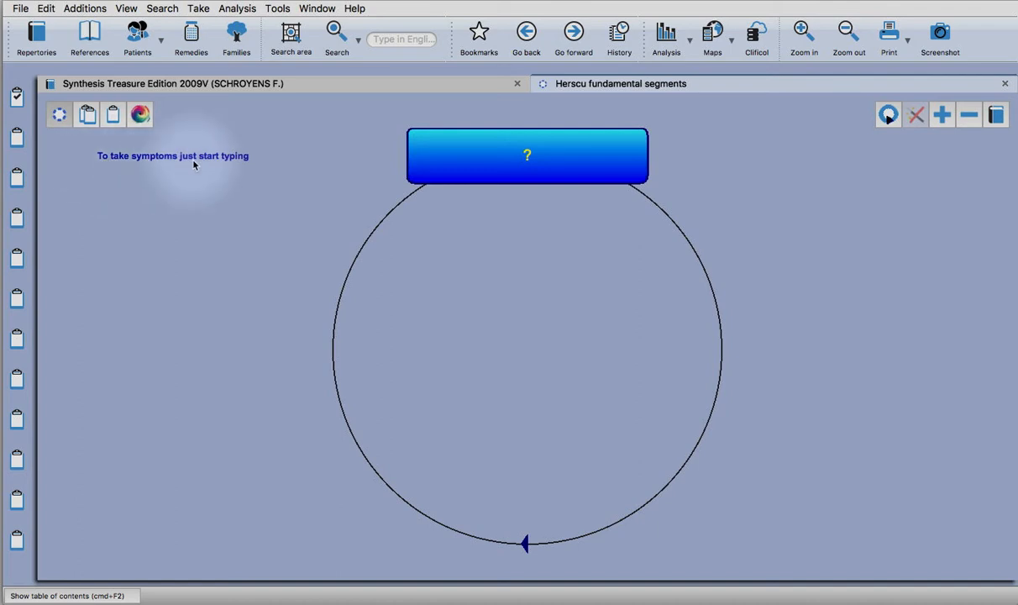
- Navigate to the MIND chapter and filter its rubrics to those starting 'abse'
text(min)
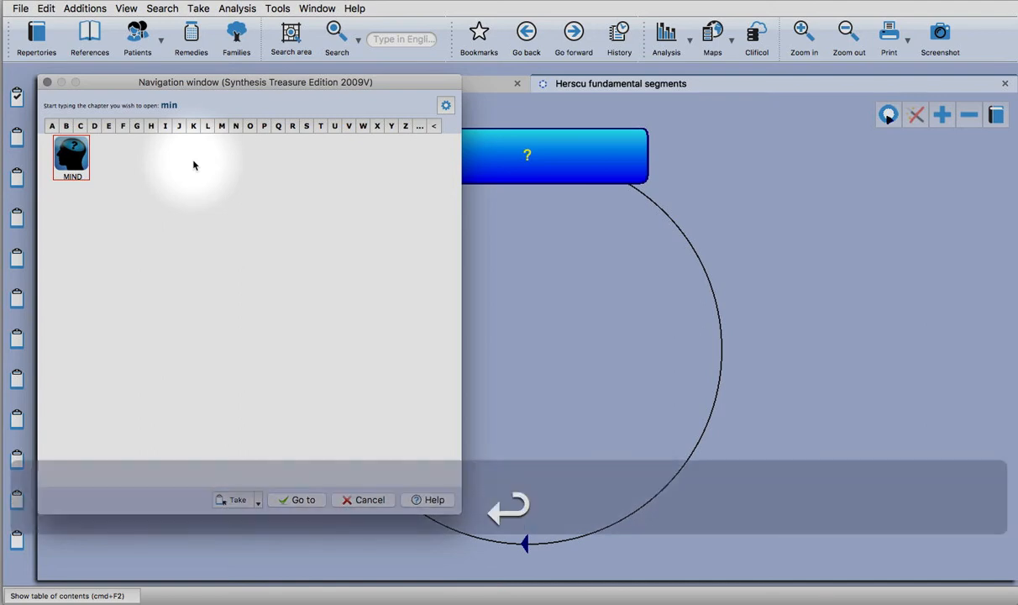
double_click(70, 158)
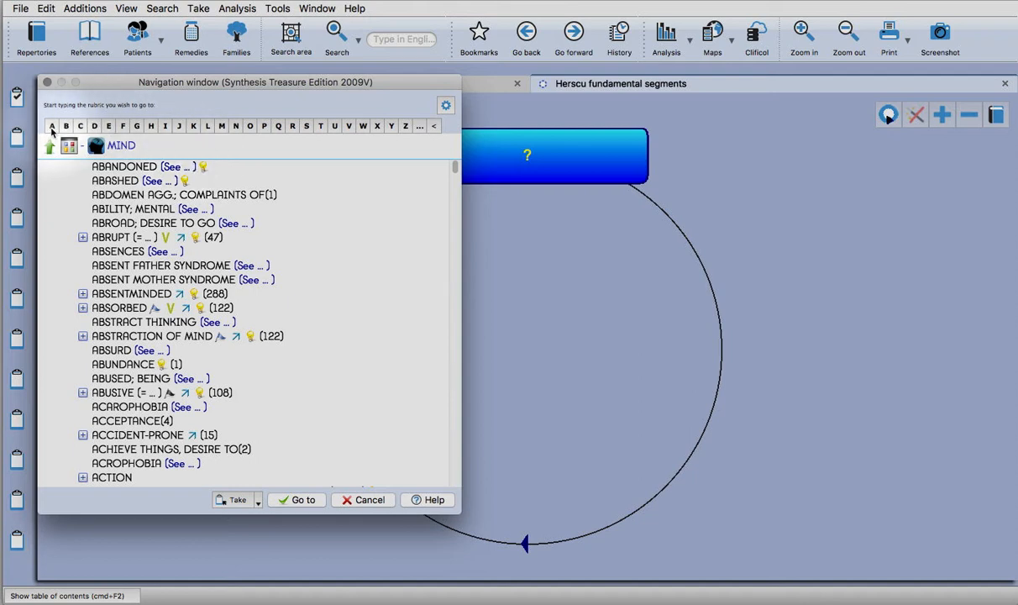
text(abse)
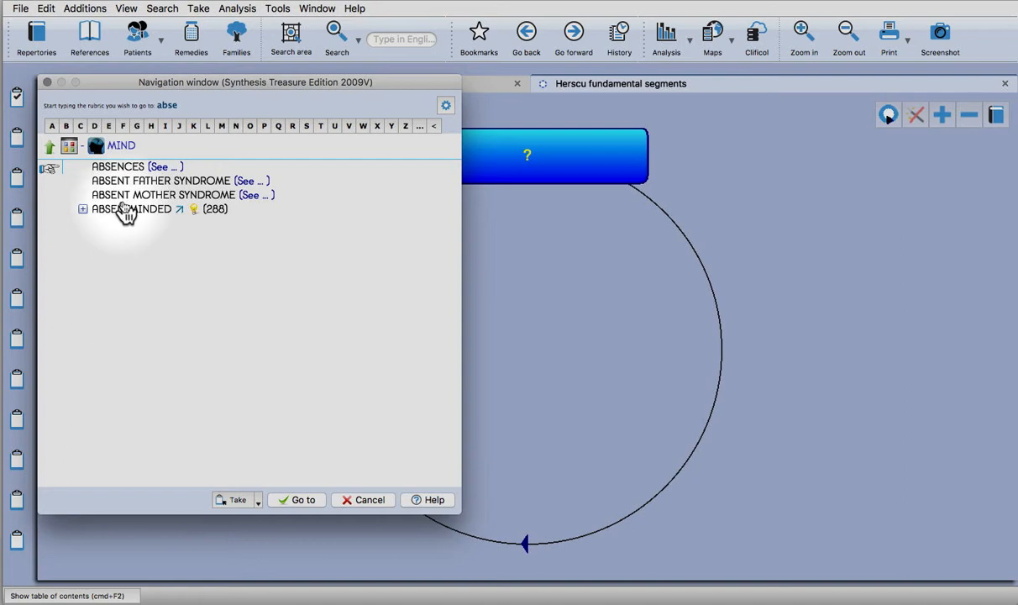
mouse_move(175, 220)
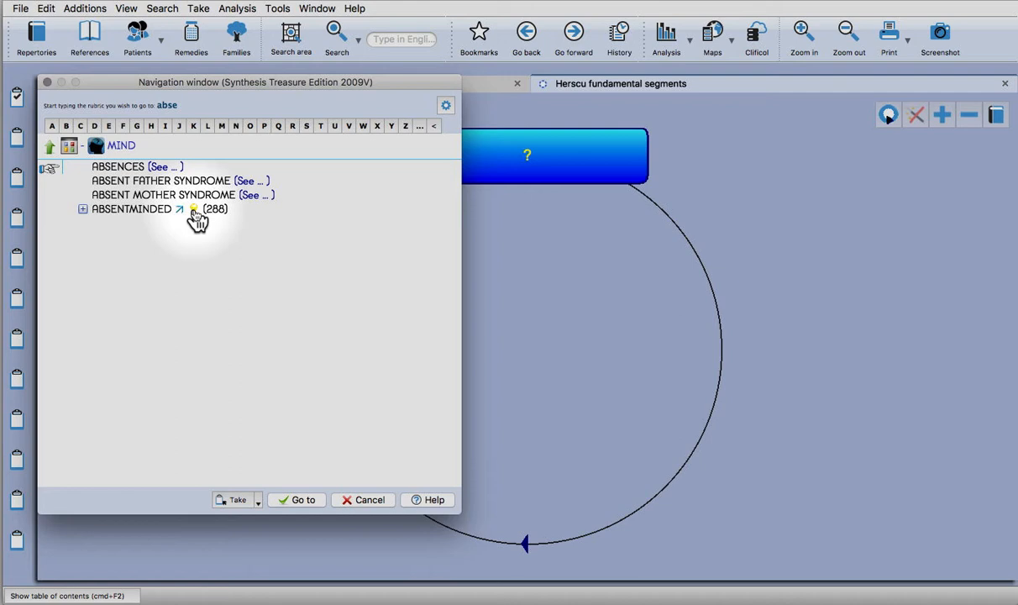
mouse_move(259, 215)
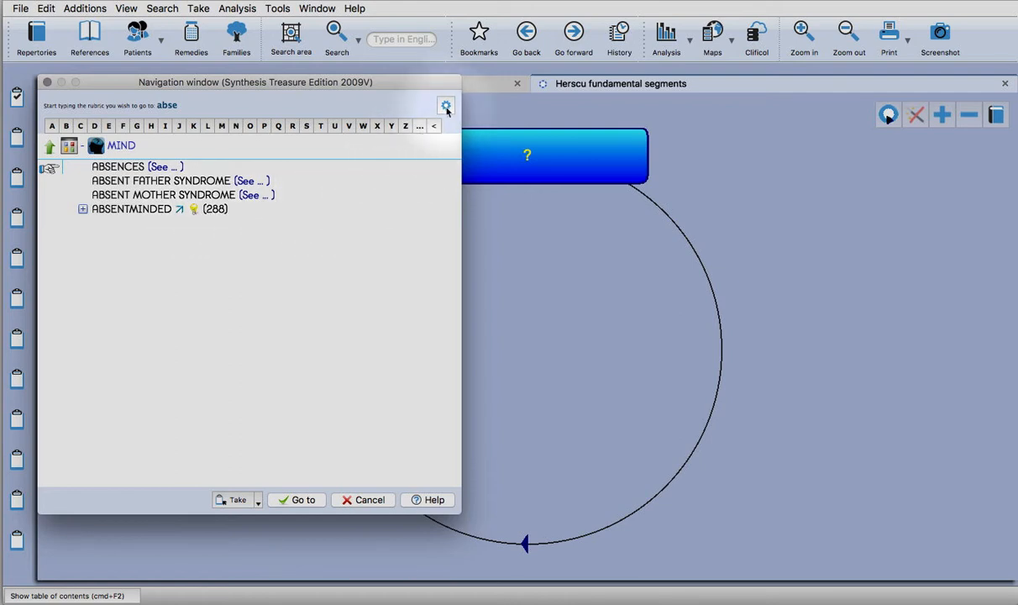
- Toggle the Show the tags display setting off and back on, reaching ABSENTMINDED
click(447, 104)
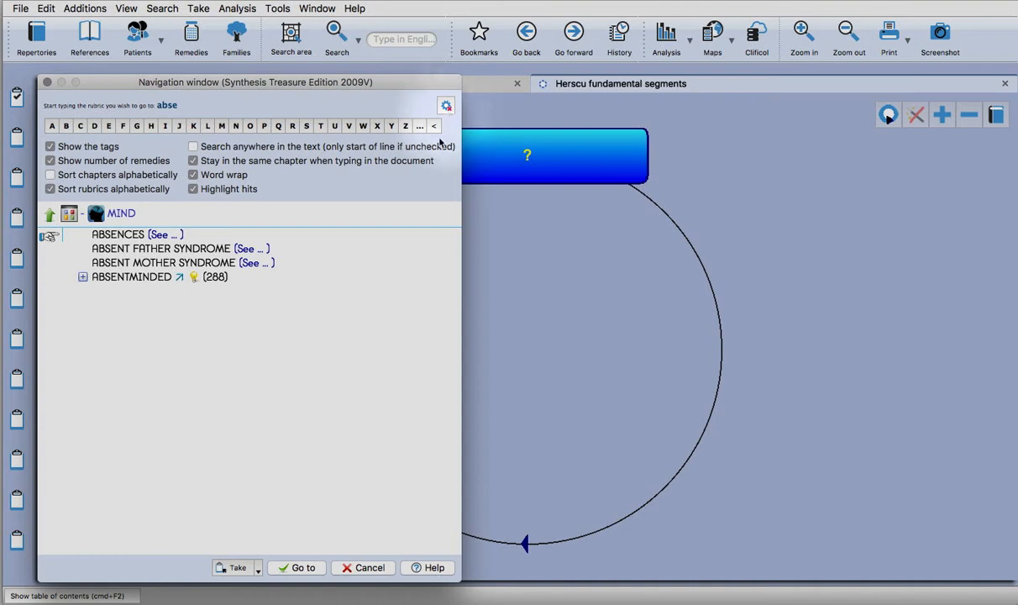
click(51, 146)
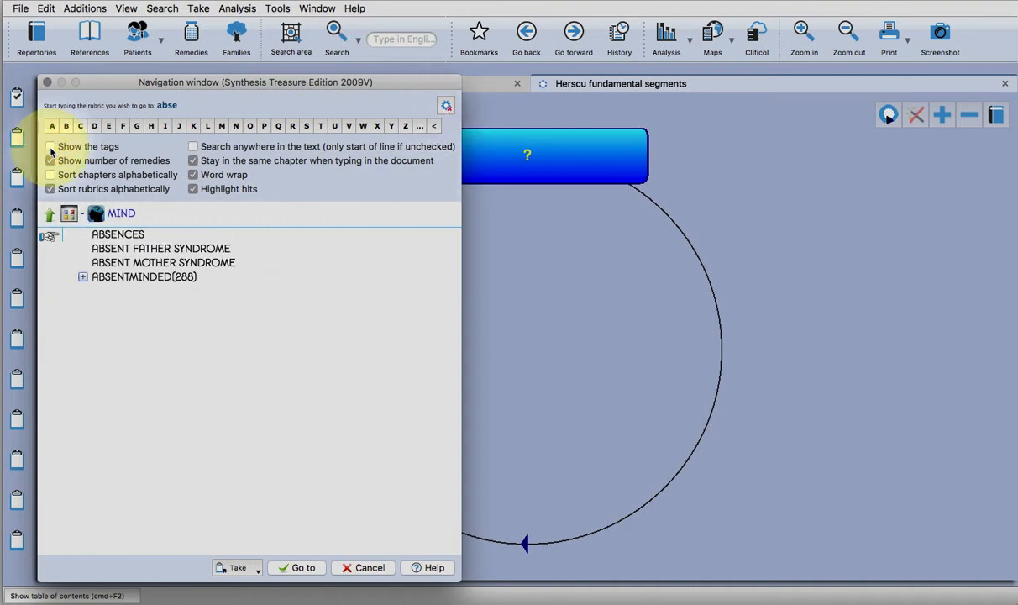
click(51, 146)
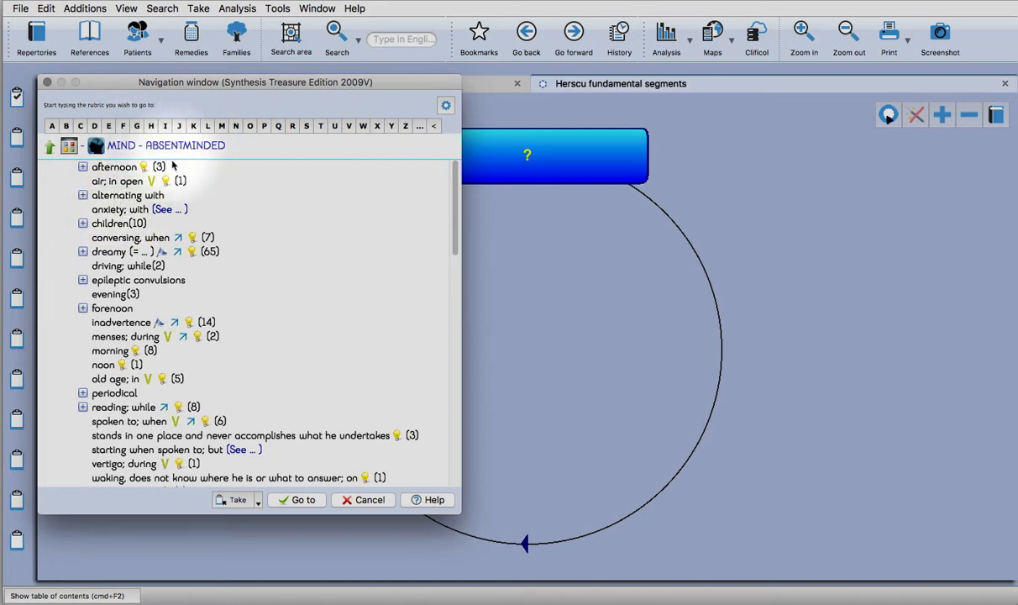
- Show the Take options for the ABSENTMINDED rubric
scroll(down, 3)
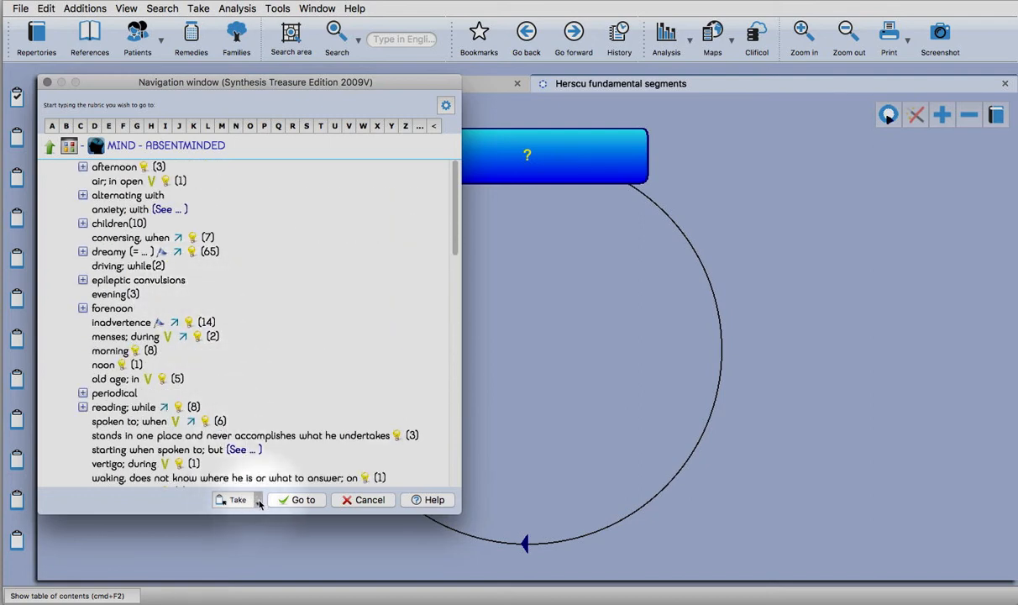
click(234, 498)
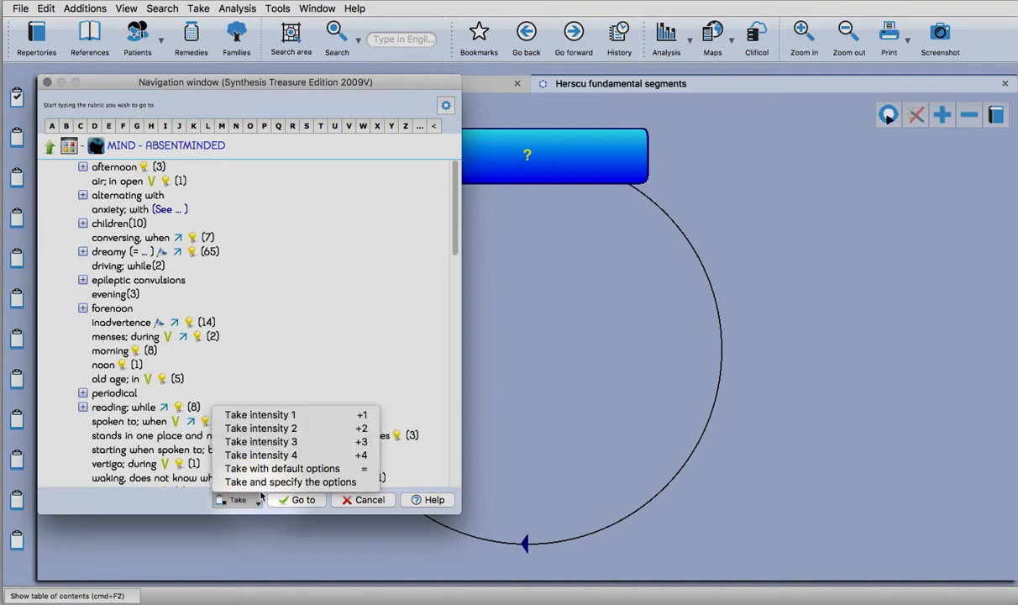
mouse_move(289, 480)
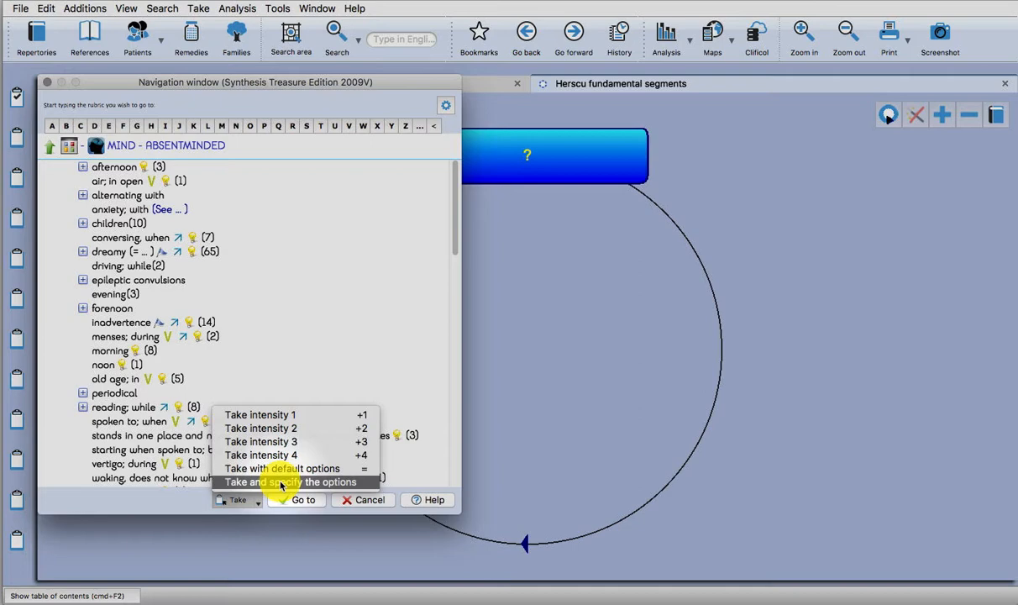
- Take ABSENTMINDED with cross-references, all rubrics individually, getting an already-in-clipboard notice
click(289, 480)
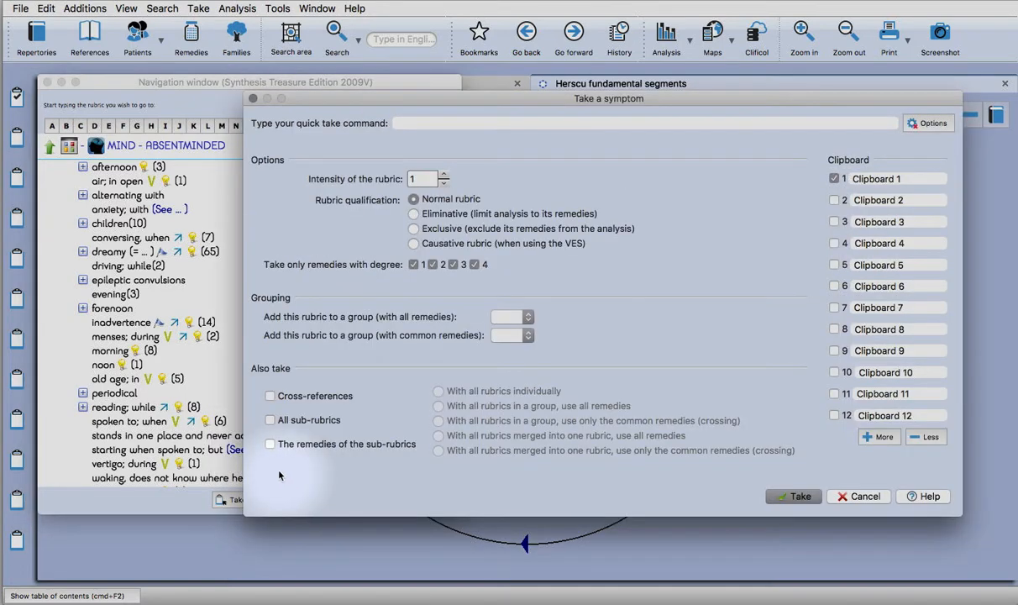
click(270, 396)
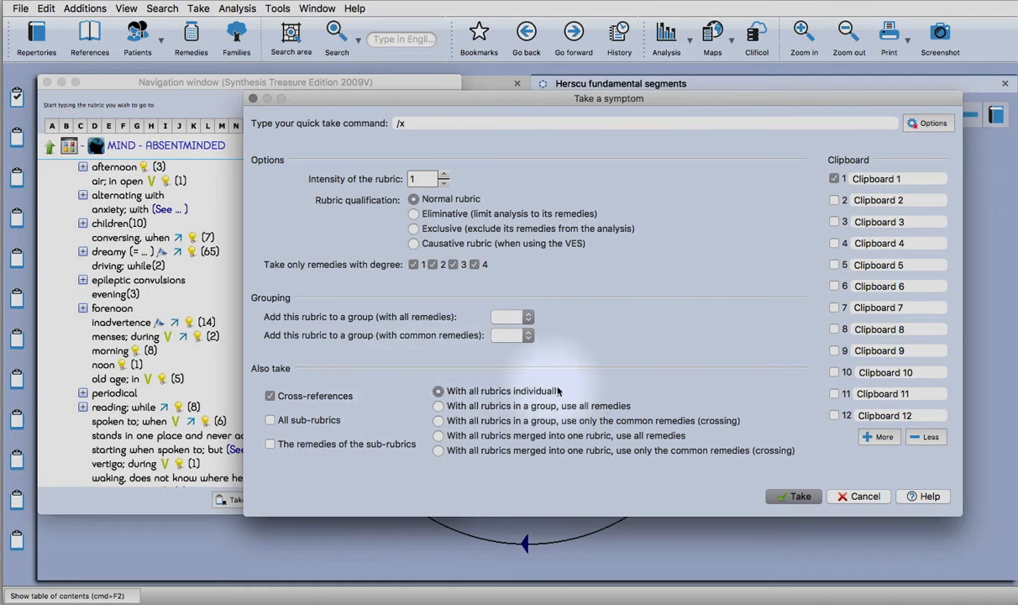
mouse_move(572, 390)
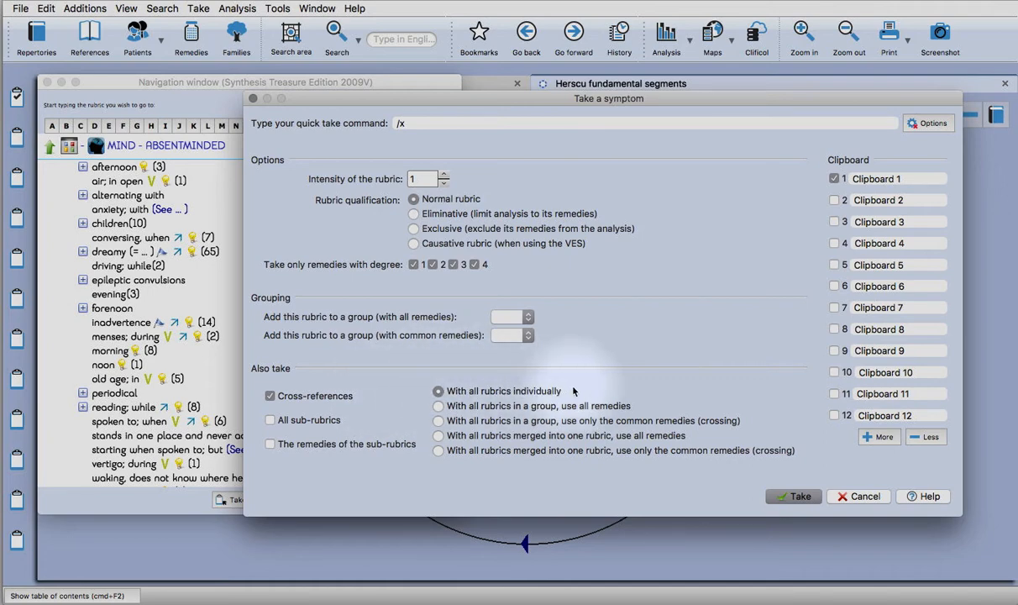
click(857, 495)
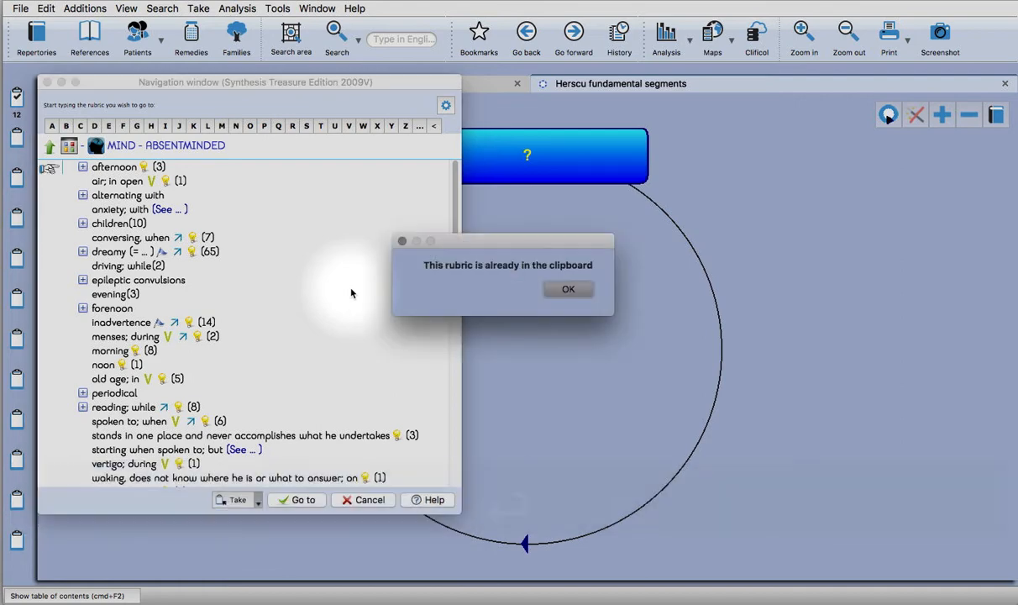
- Dismiss the notice and name the top Herscu segment ABSENTMINDED
click(567, 289)
text(ABSENT)
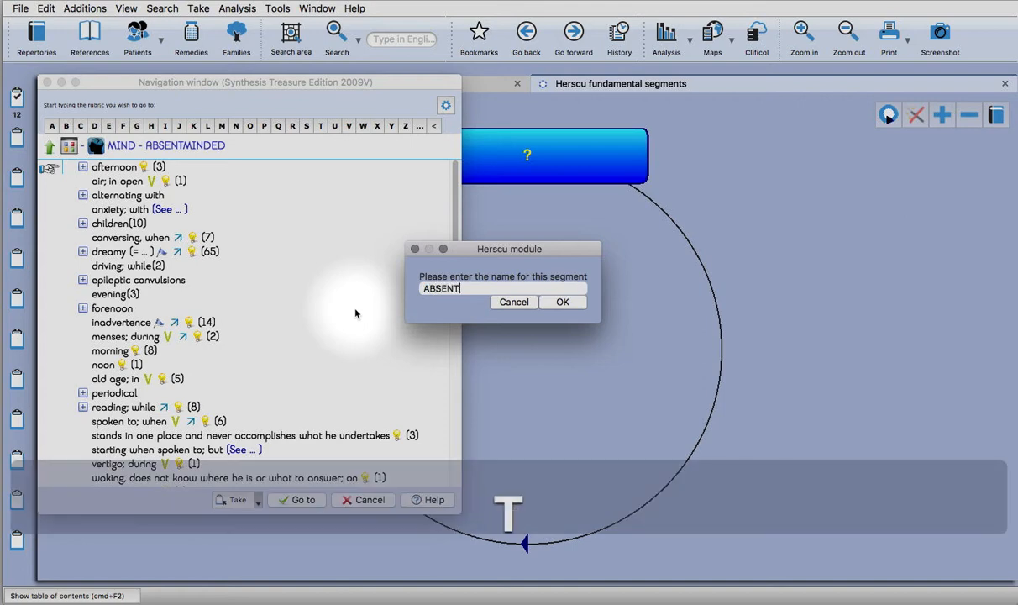
text(MINDED)
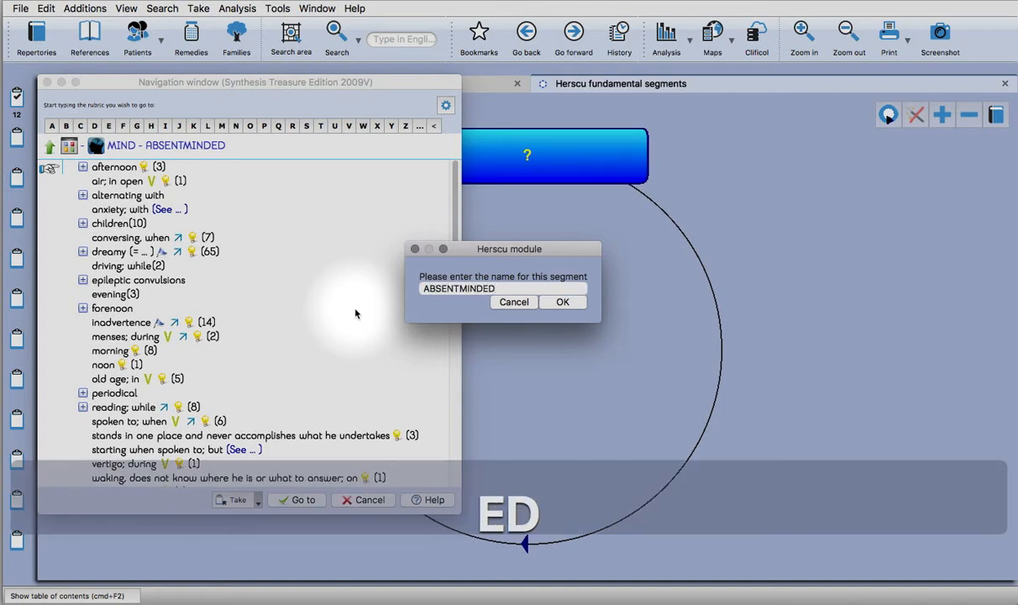
click(561, 303)
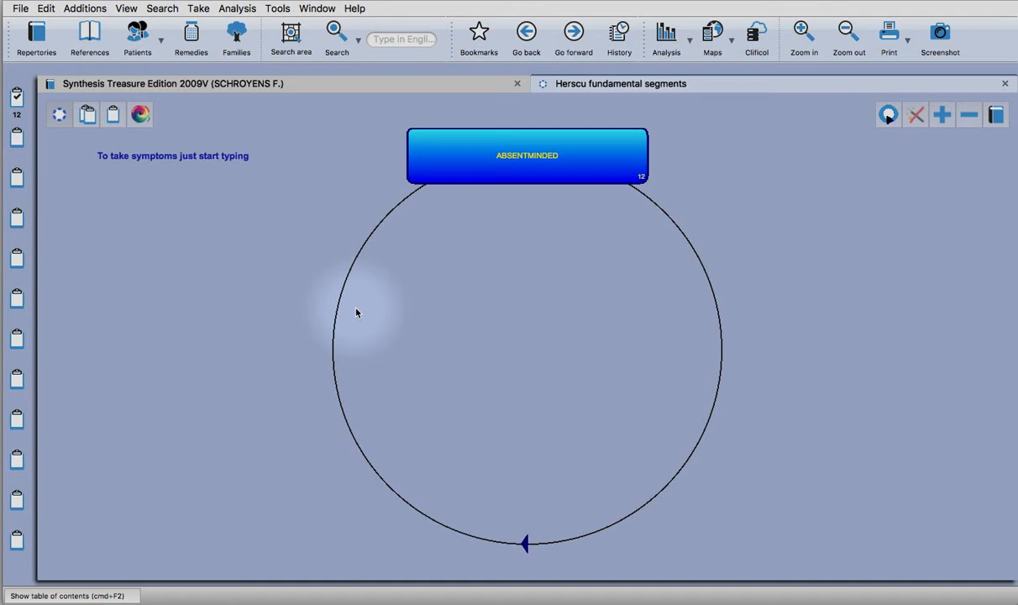
mouse_move(906, 165)
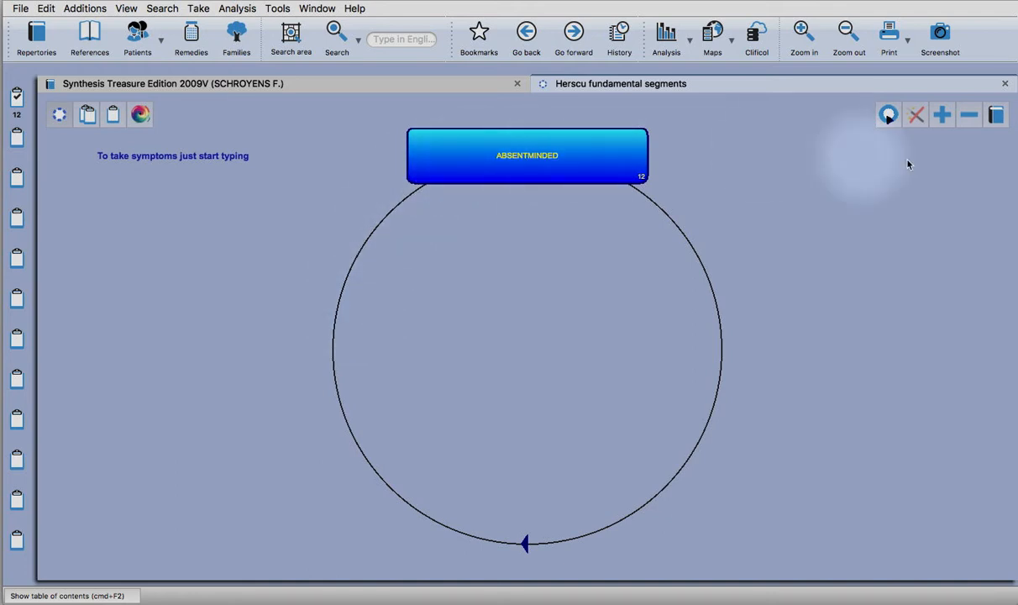
- Add a second, still unnamed segment to the Herscu circle
click(940, 114)
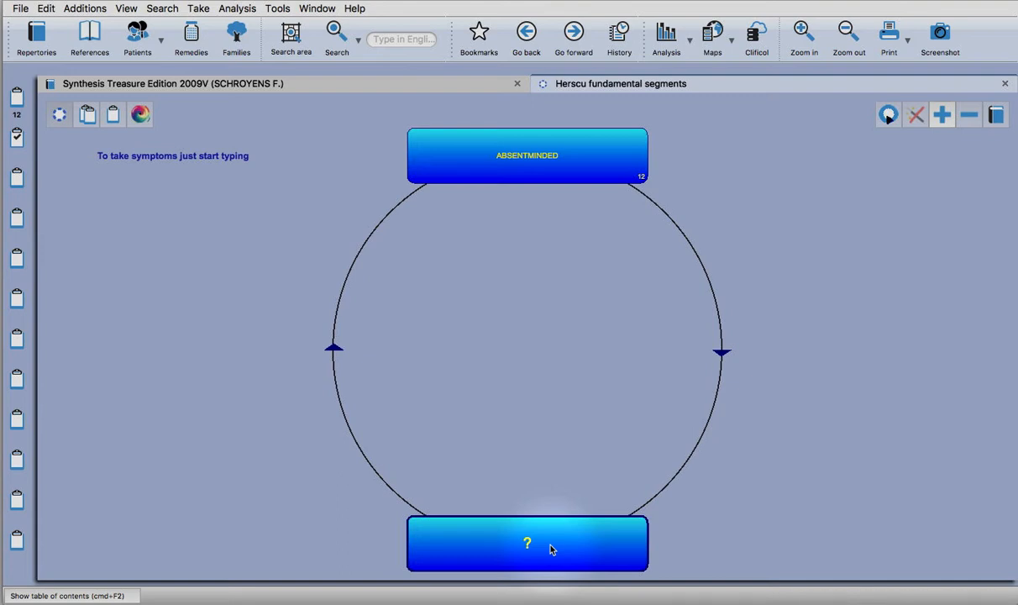
mouse_move(544, 285)
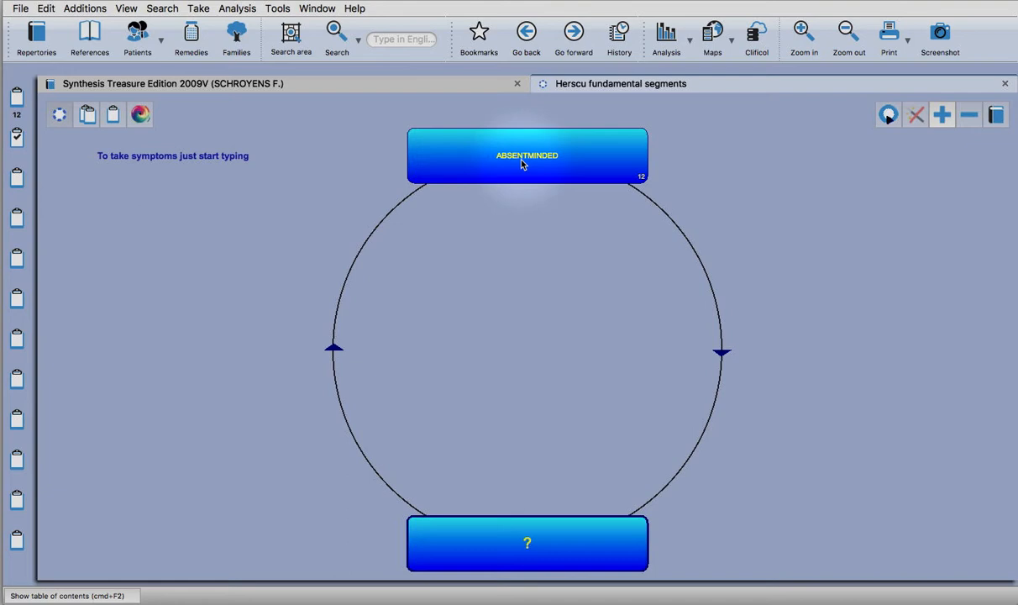
mouse_move(531, 322)
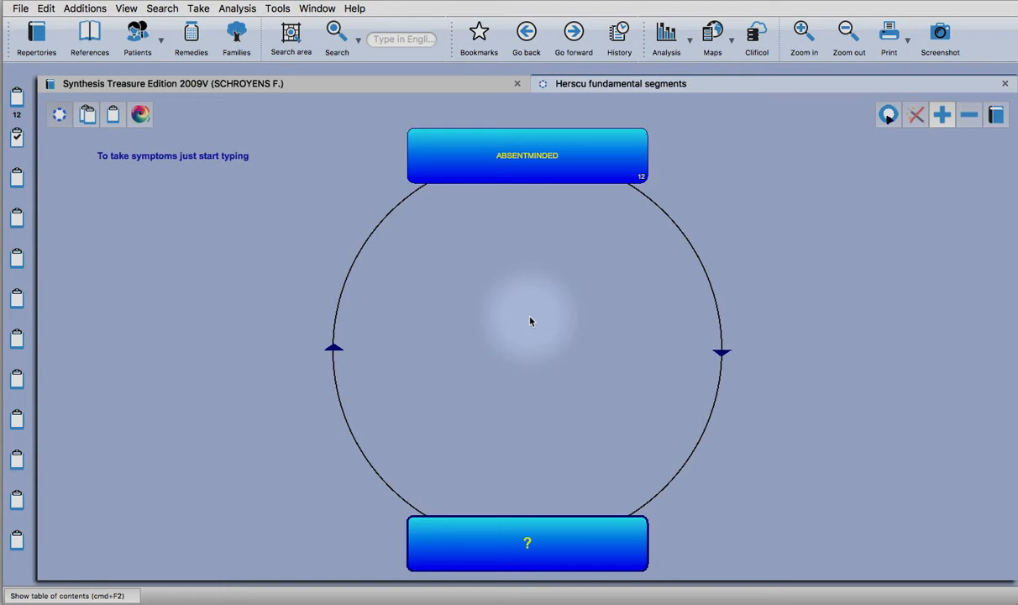
mouse_move(588, 329)
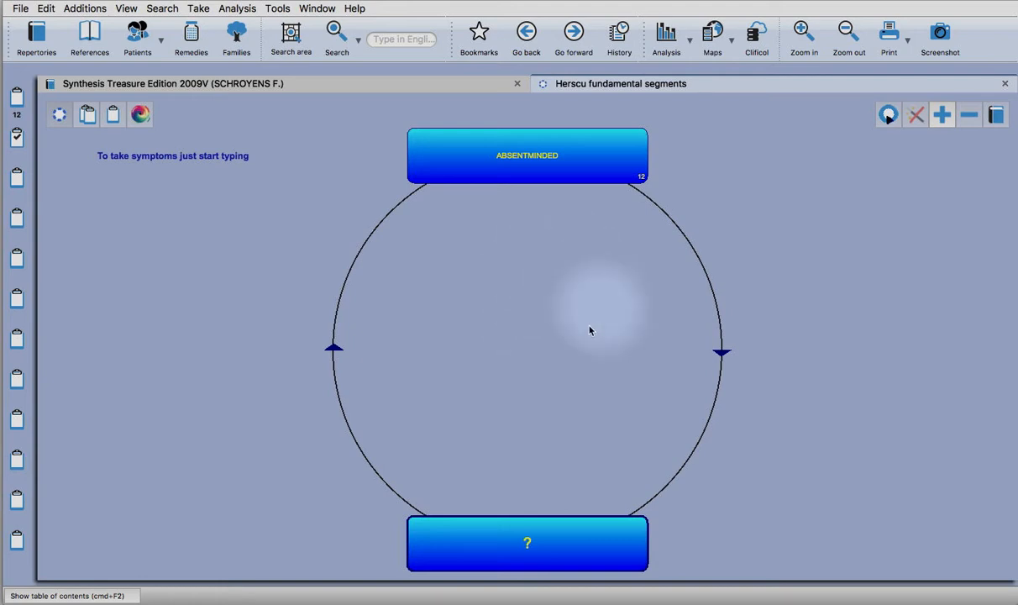
mouse_move(517, 436)
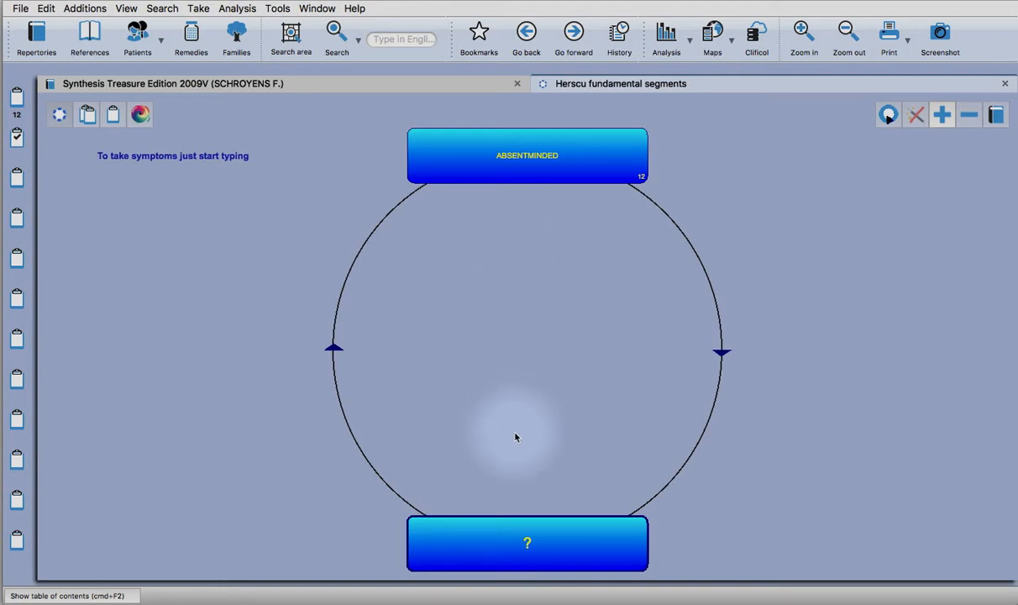
- Navigate to MIND - DELUSIONS and filter to the 'light; is light; he' rubric
text(M)
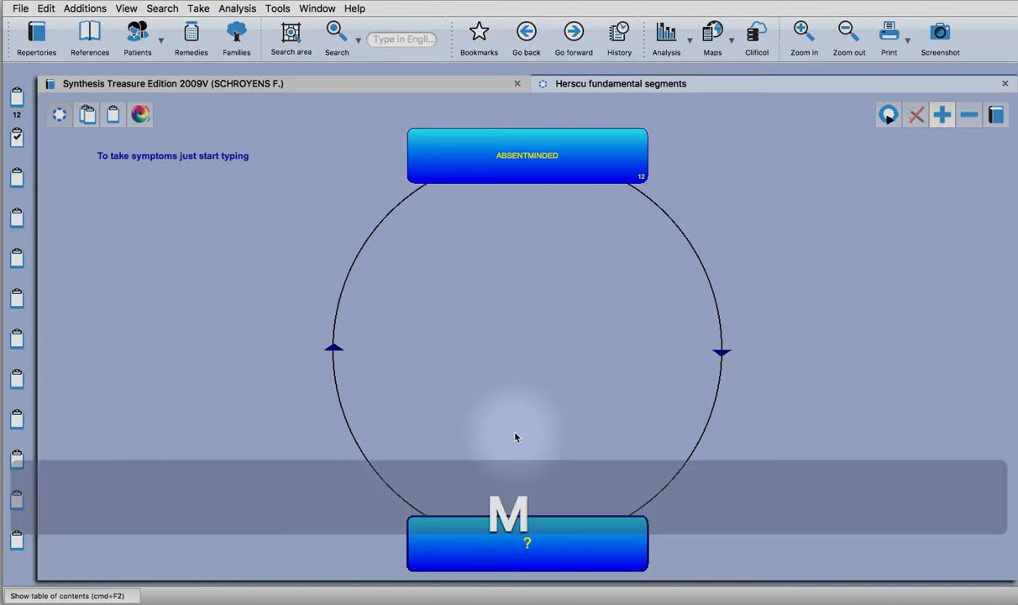
text(min)
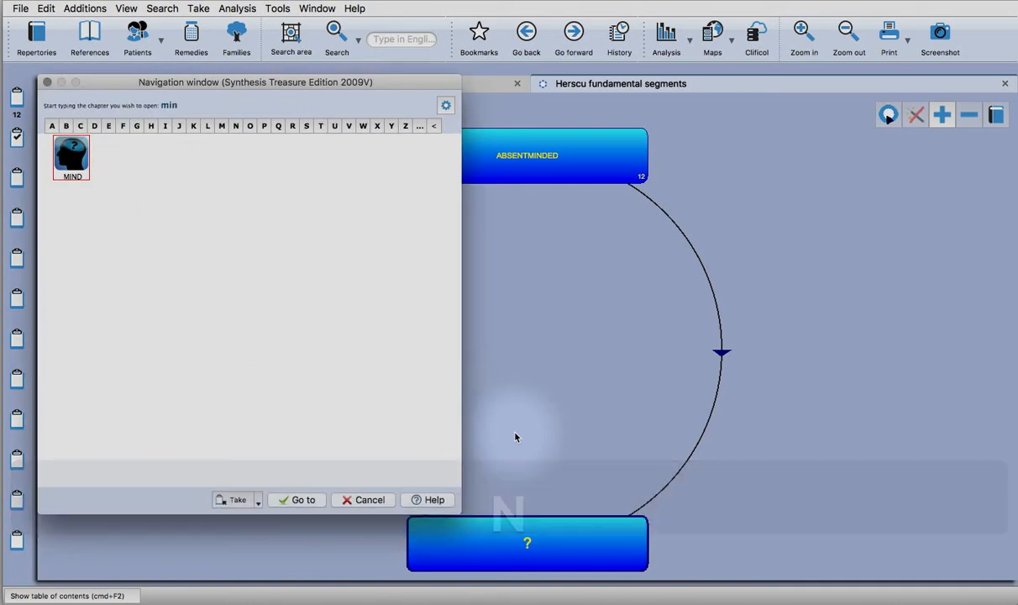
double_click(70, 158)
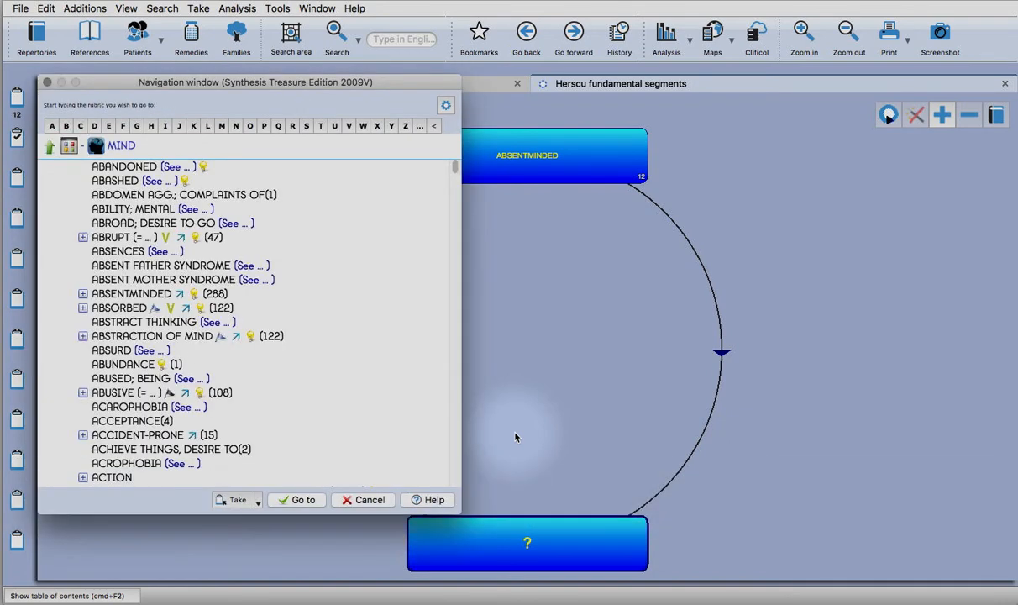
text(delus)
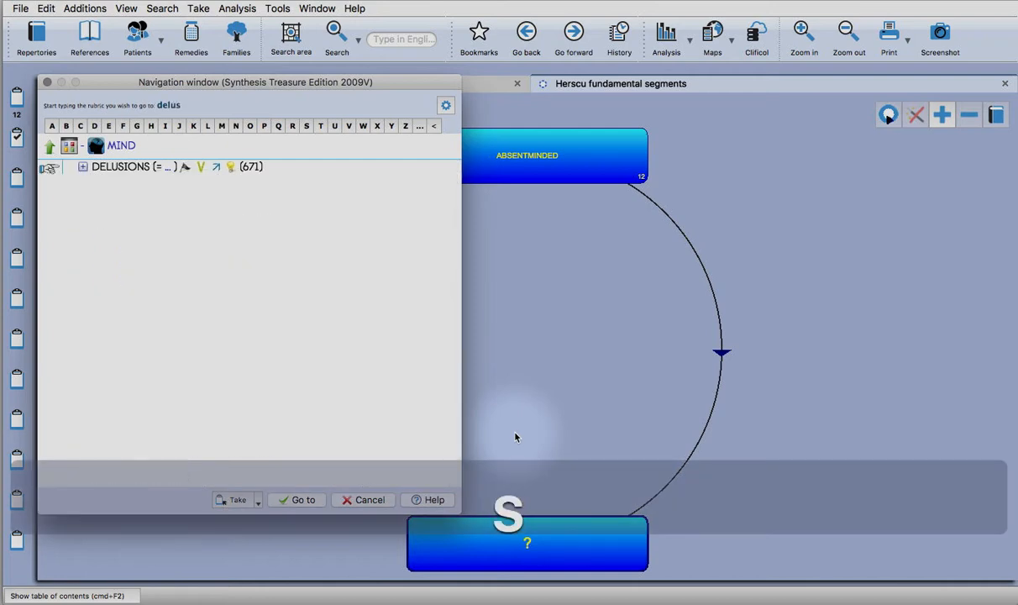
click(83, 166)
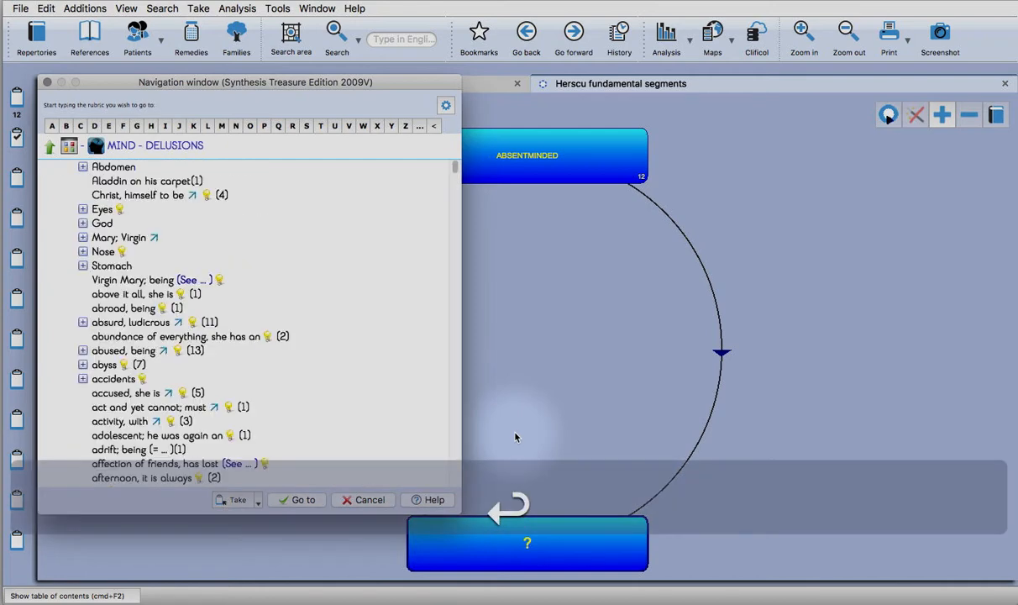
text(light [= low weight] - is light; he)
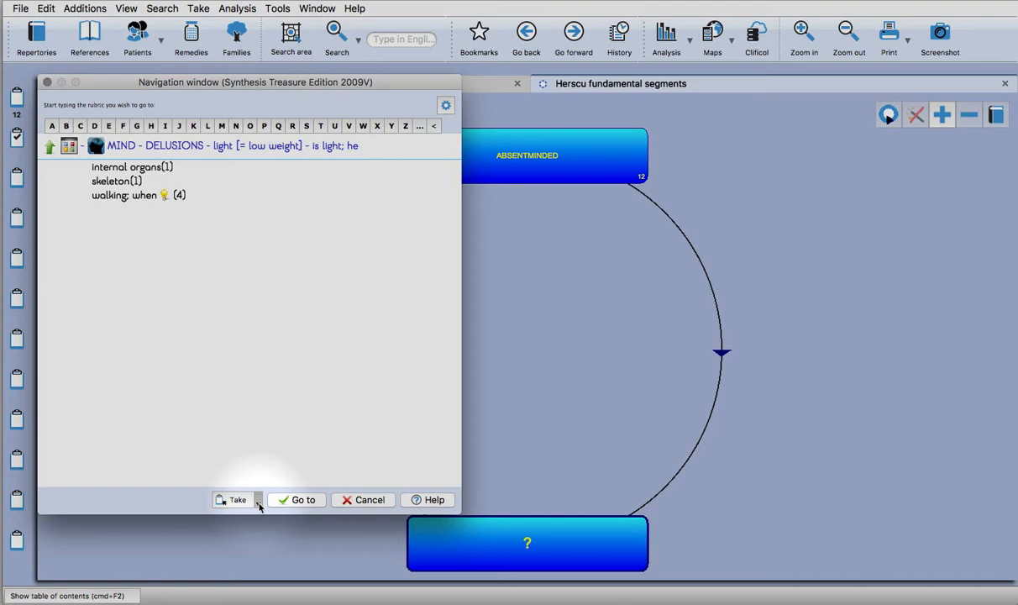
- Take the rubric with cross-references and accept its default segment name
click(255, 501)
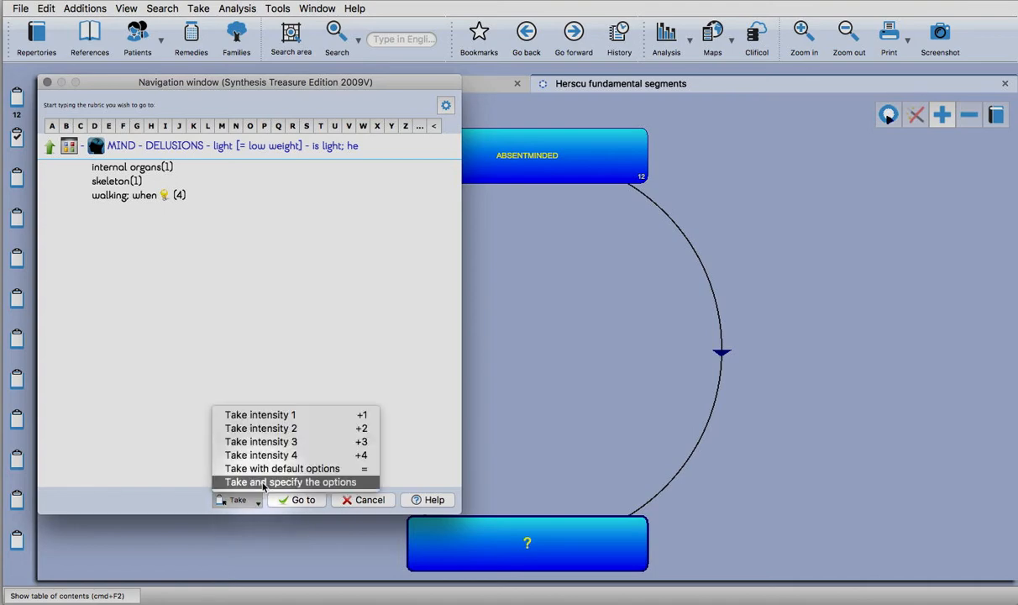
click(288, 481)
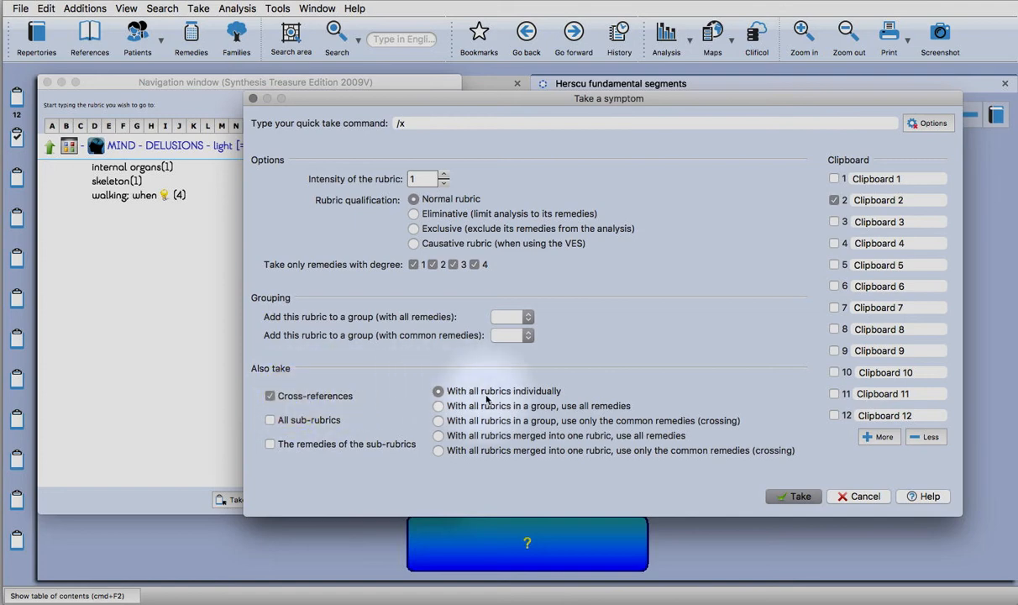
click(791, 495)
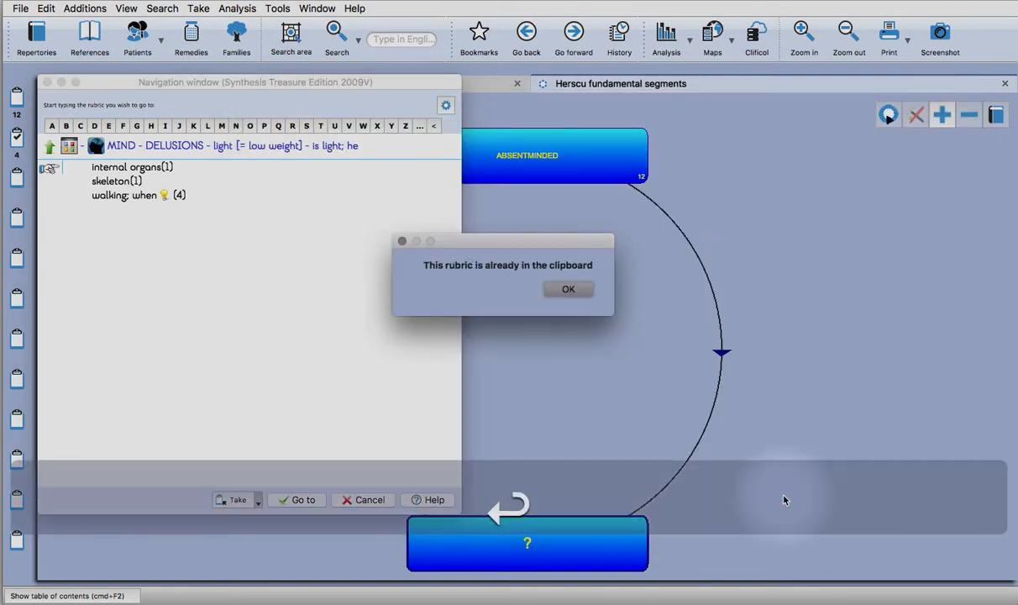
click(568, 289)
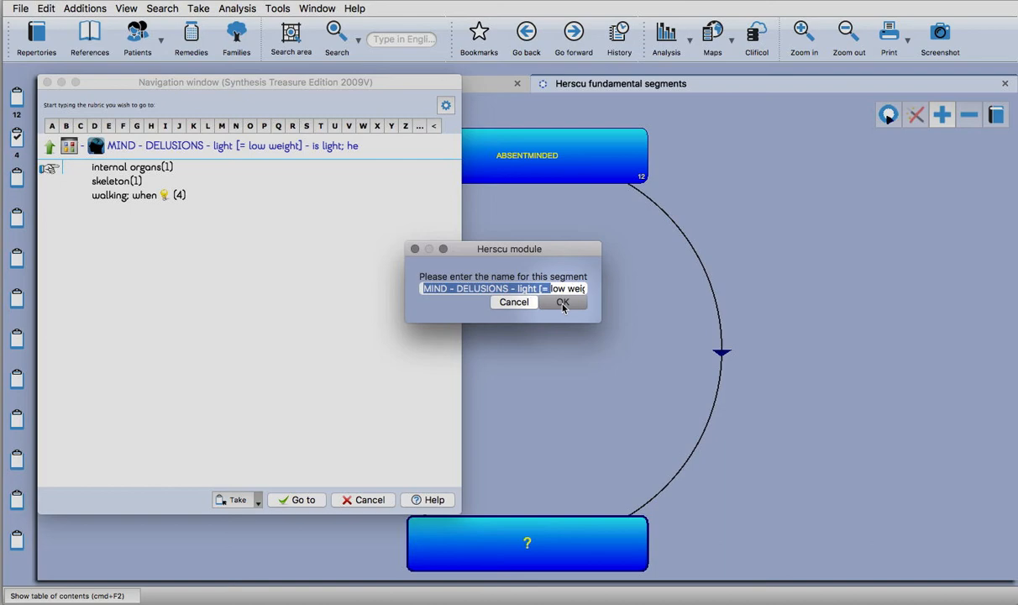
click(561, 303)
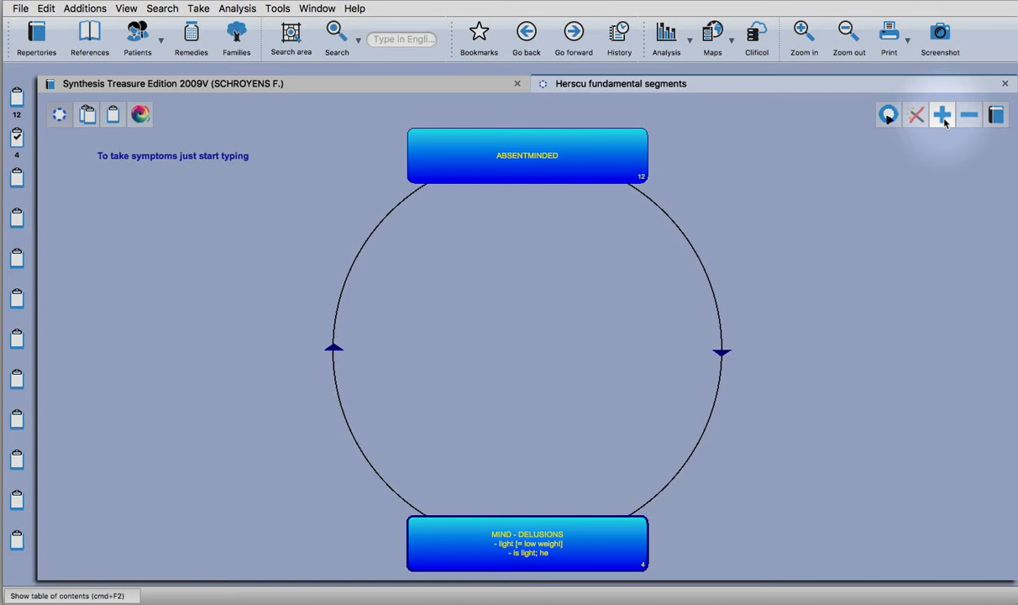
- Add a third segment and navigate to MIND - FEAR - sudden
click(940, 114)
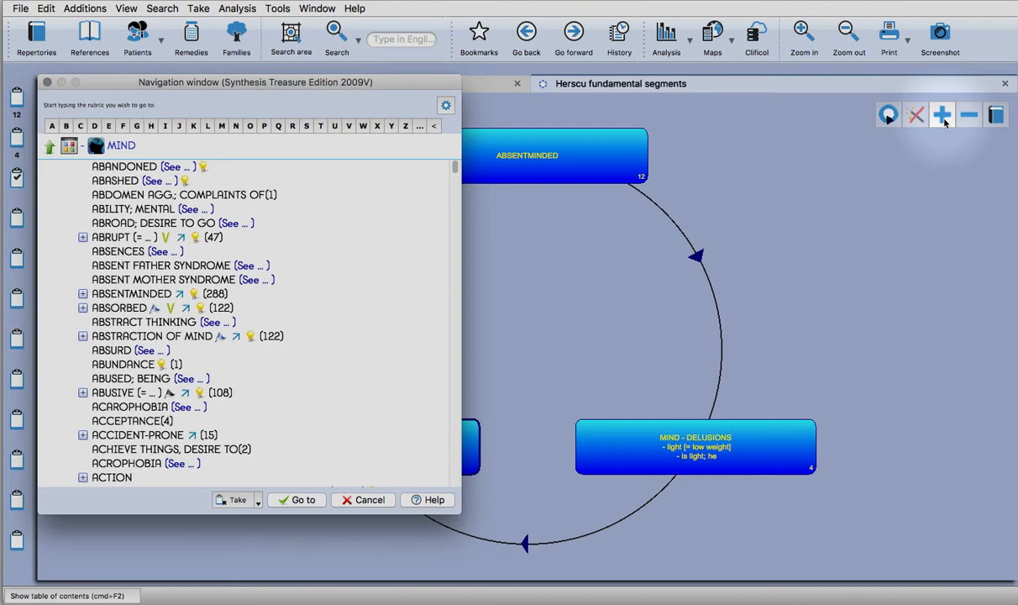
text(fea)
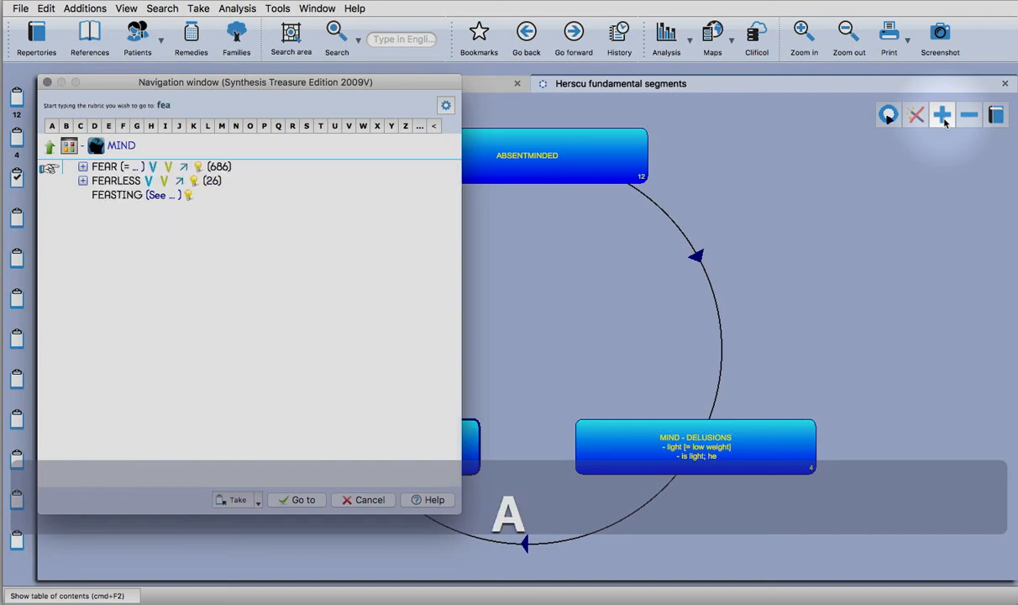
text(r)
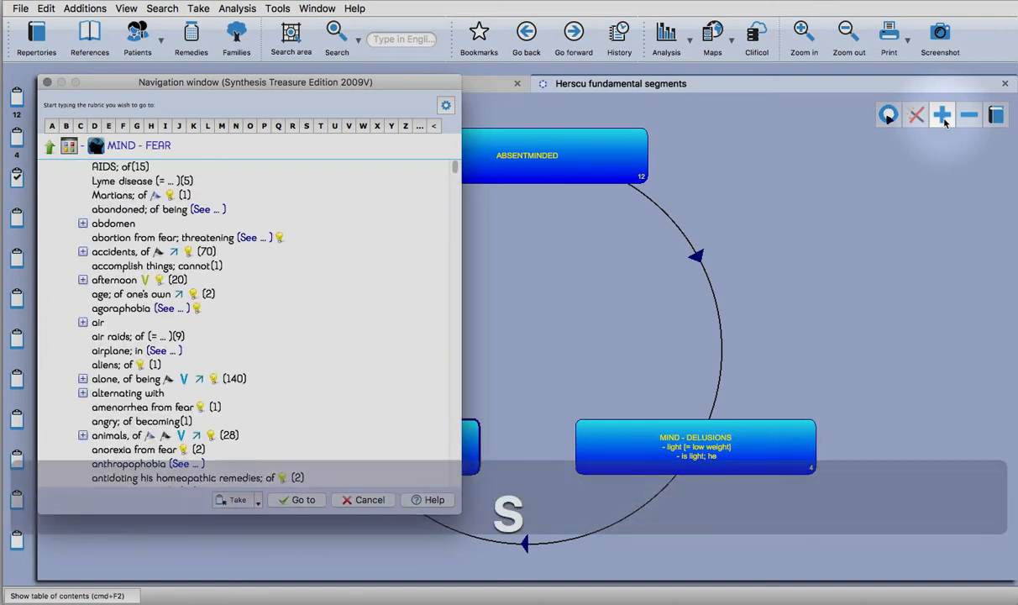
text(sudden)
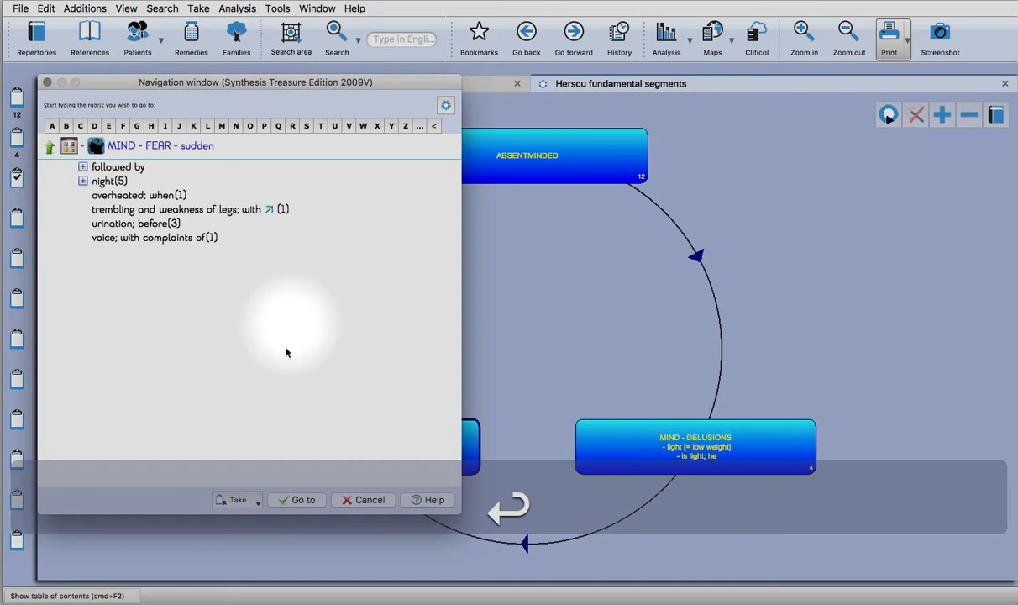
- Take FEAR - sudden with options, accept its default name, and return to the circle view
click(259, 500)
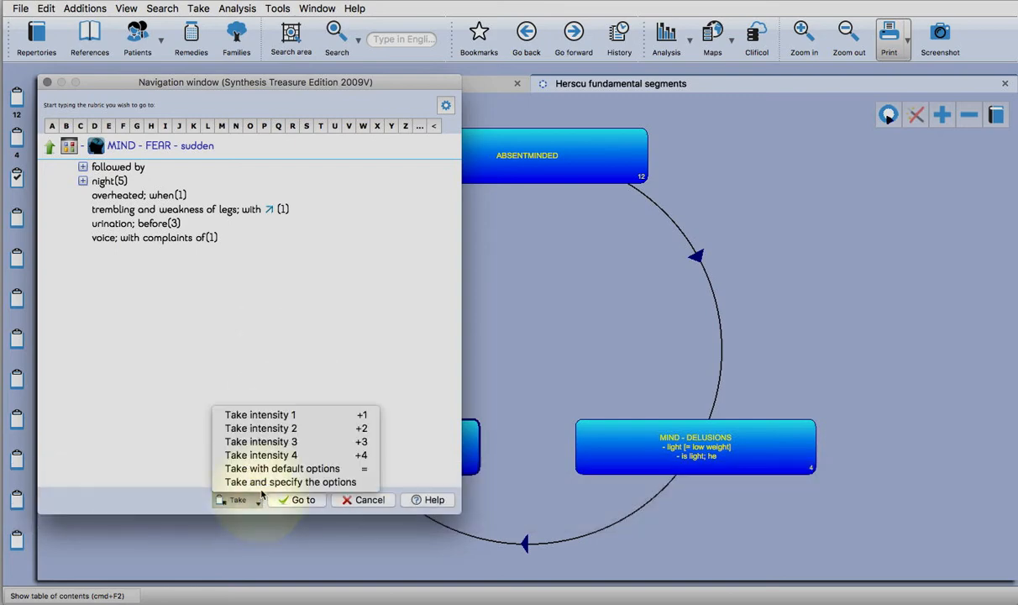
click(289, 480)
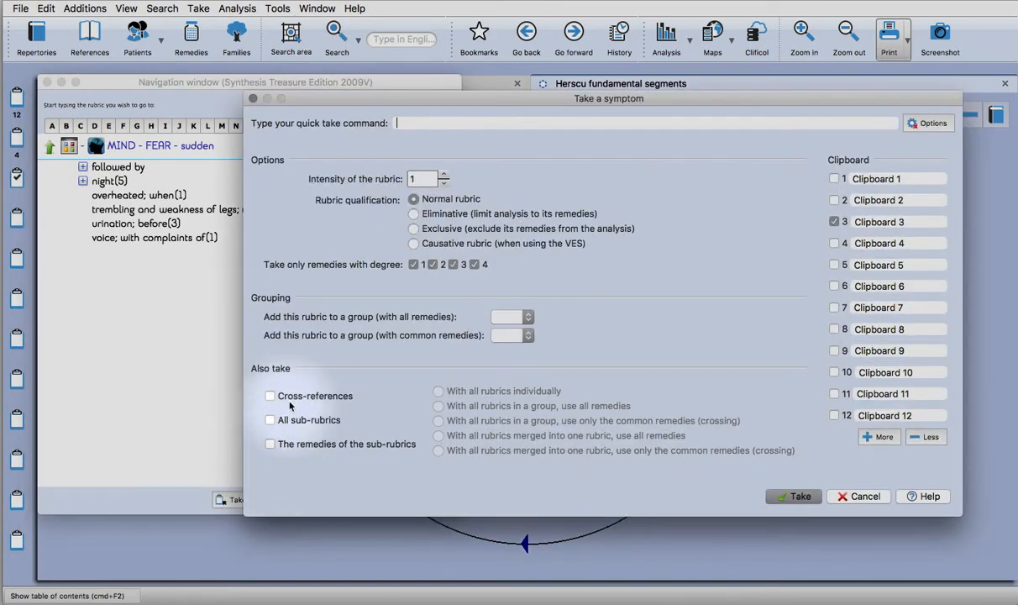
click(269, 396)
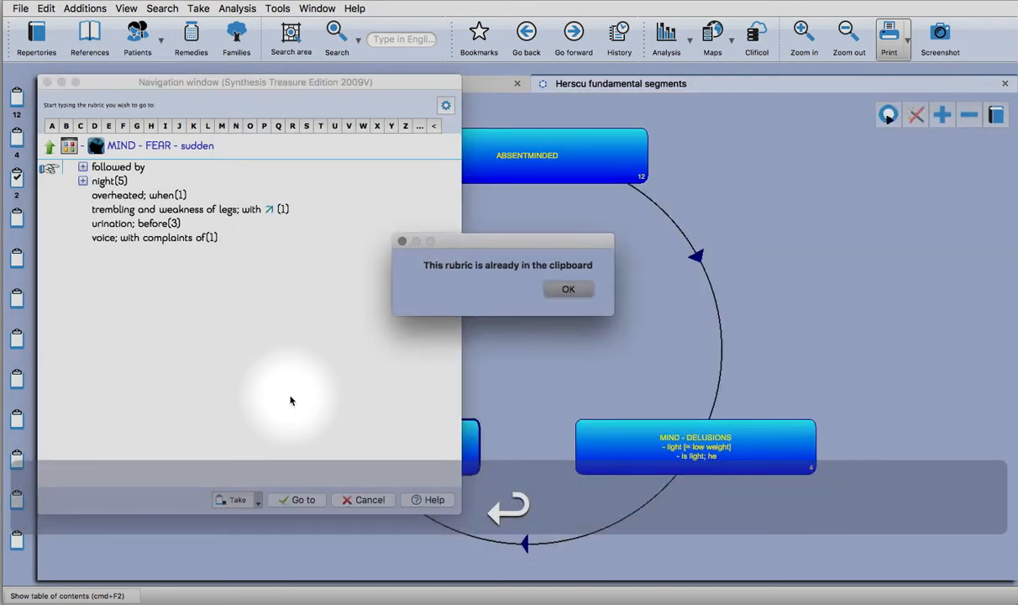
click(568, 289)
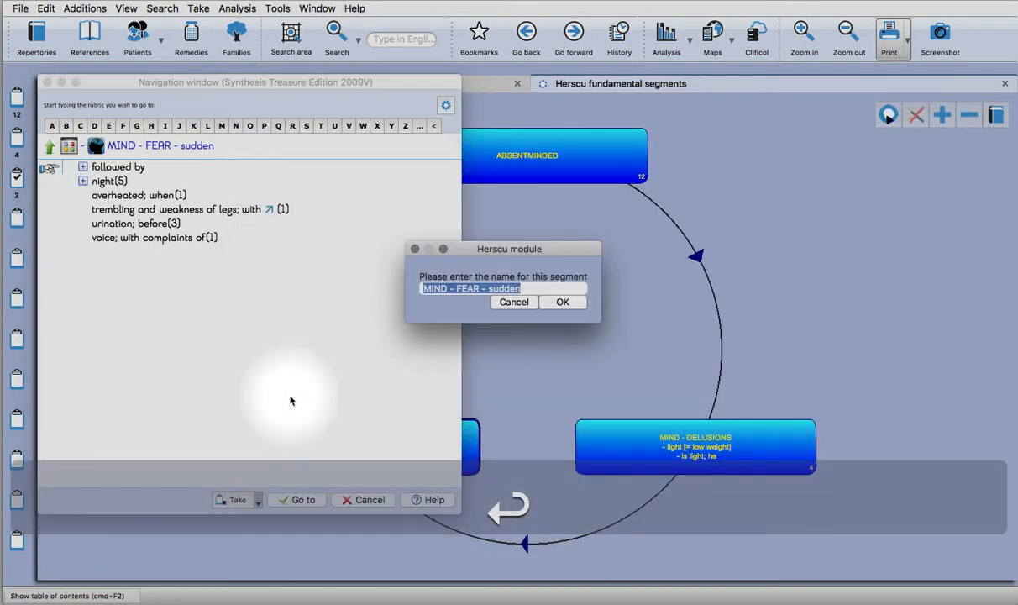
click(563, 302)
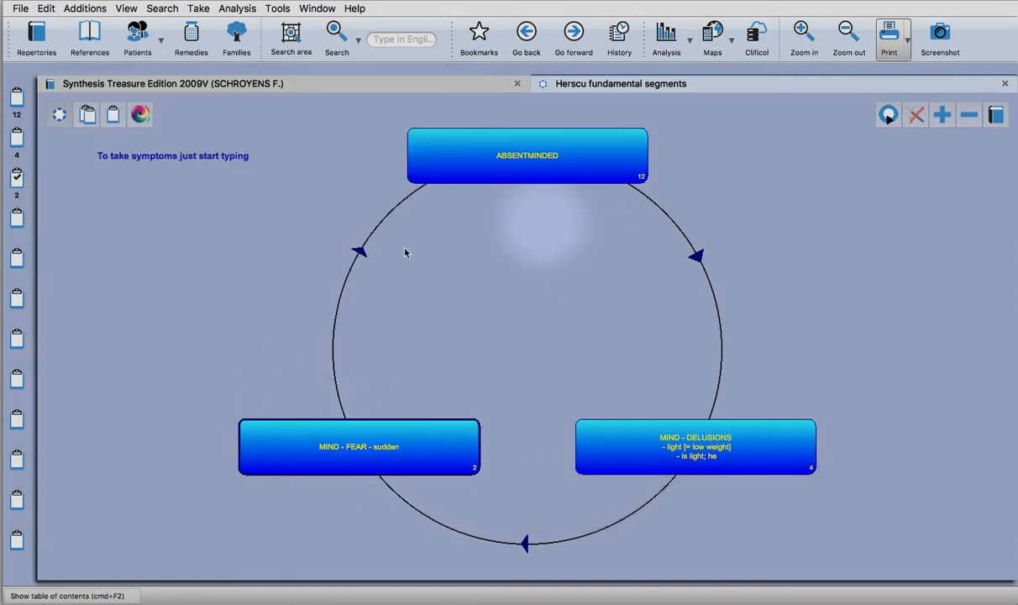
mouse_move(108, 148)
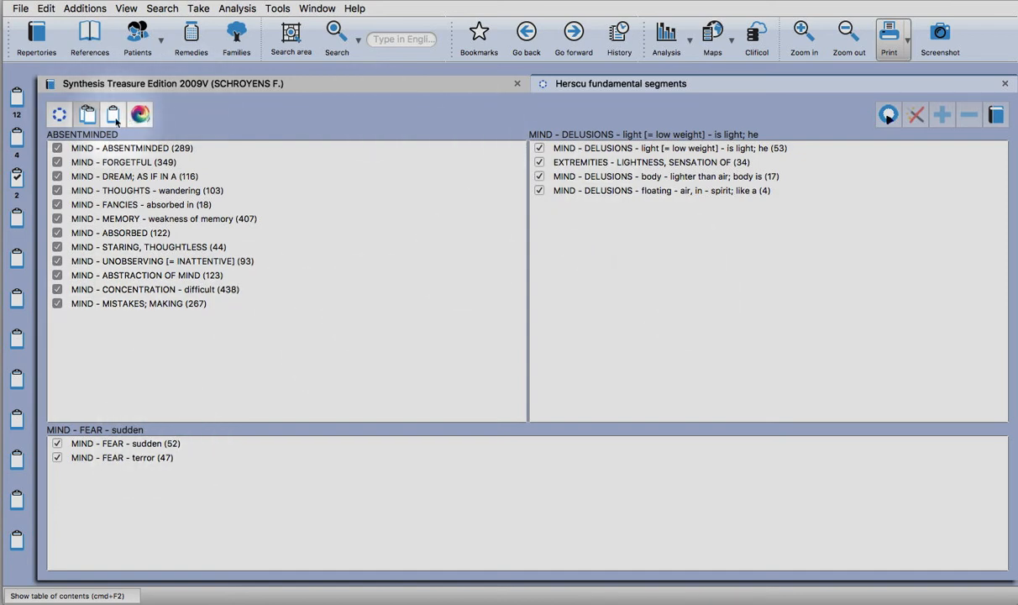
click(59, 114)
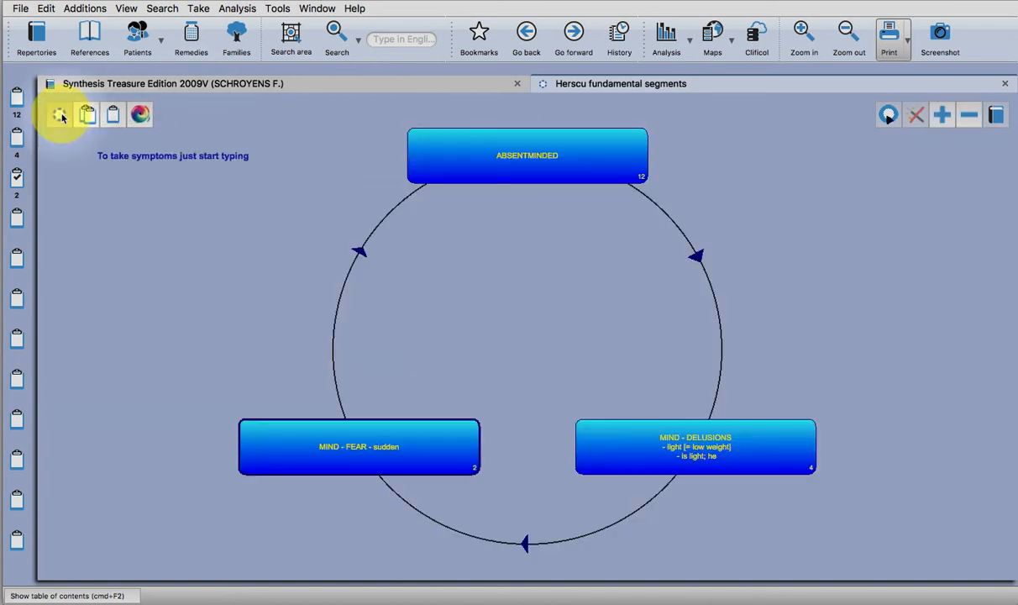
mouse_move(419, 243)
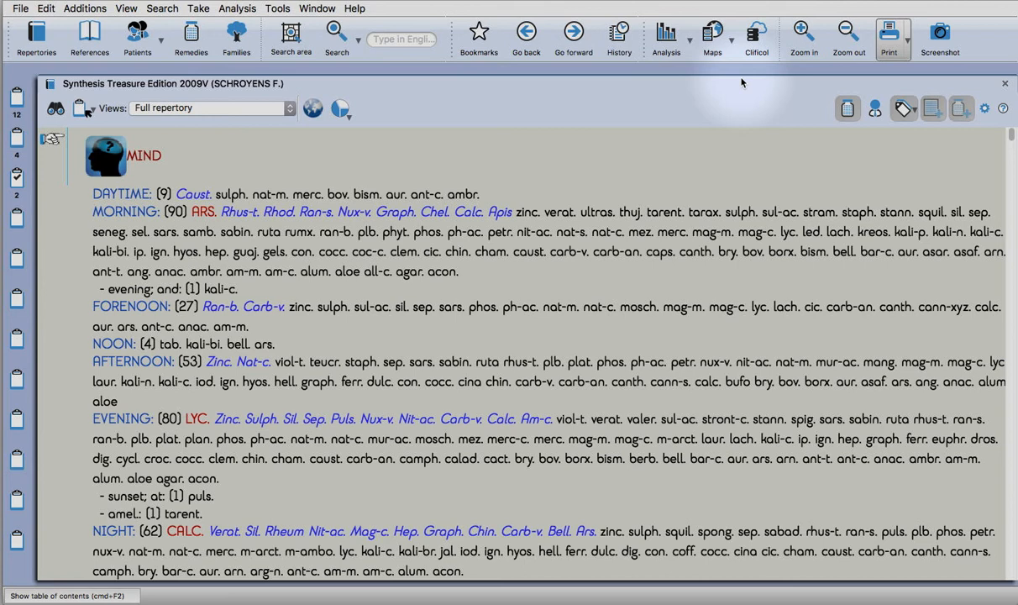
mouse_move(658, 107)
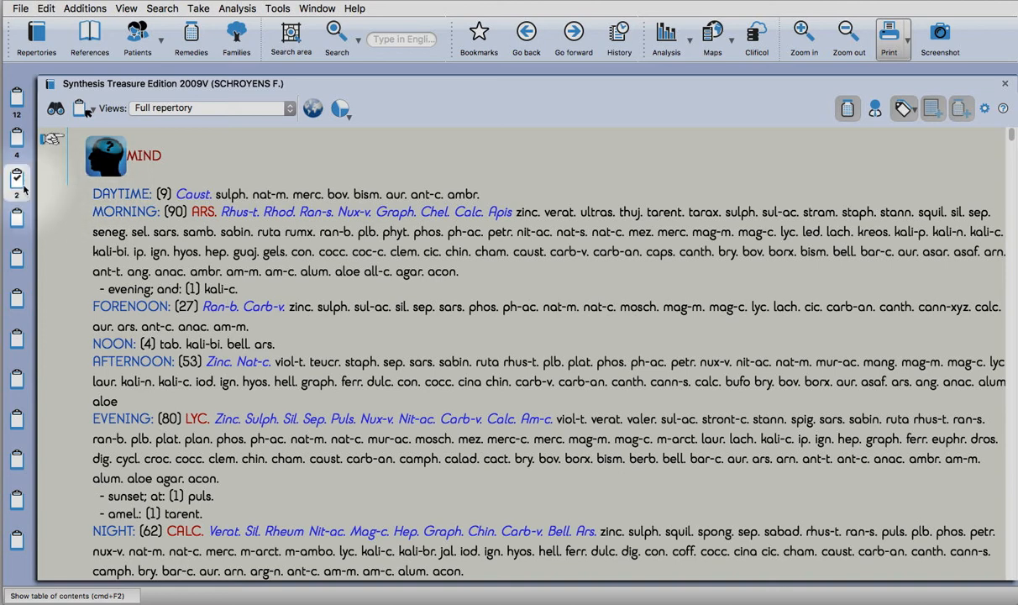
mouse_move(17, 182)
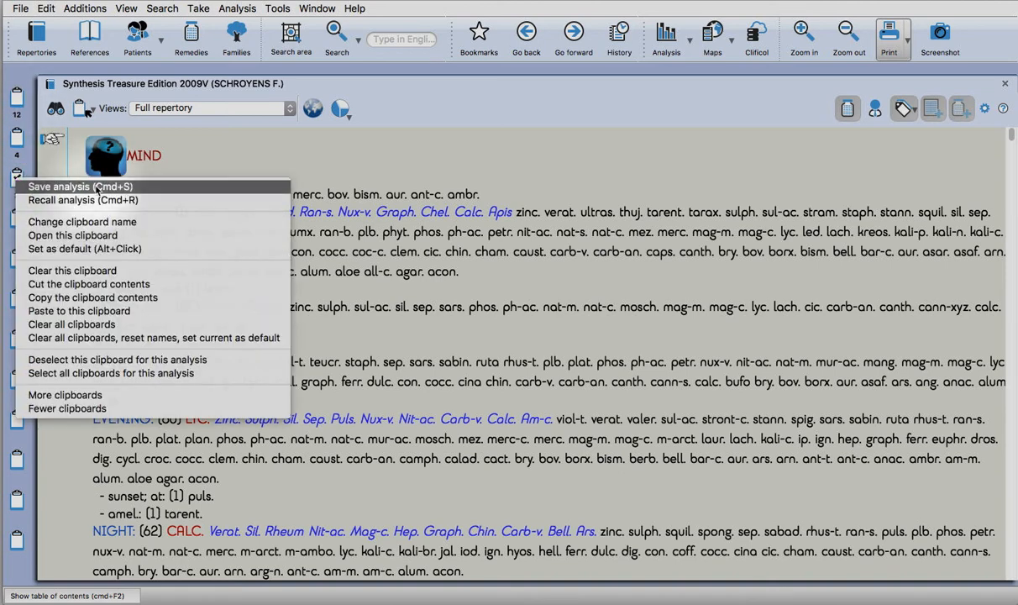
mouse_move(82, 200)
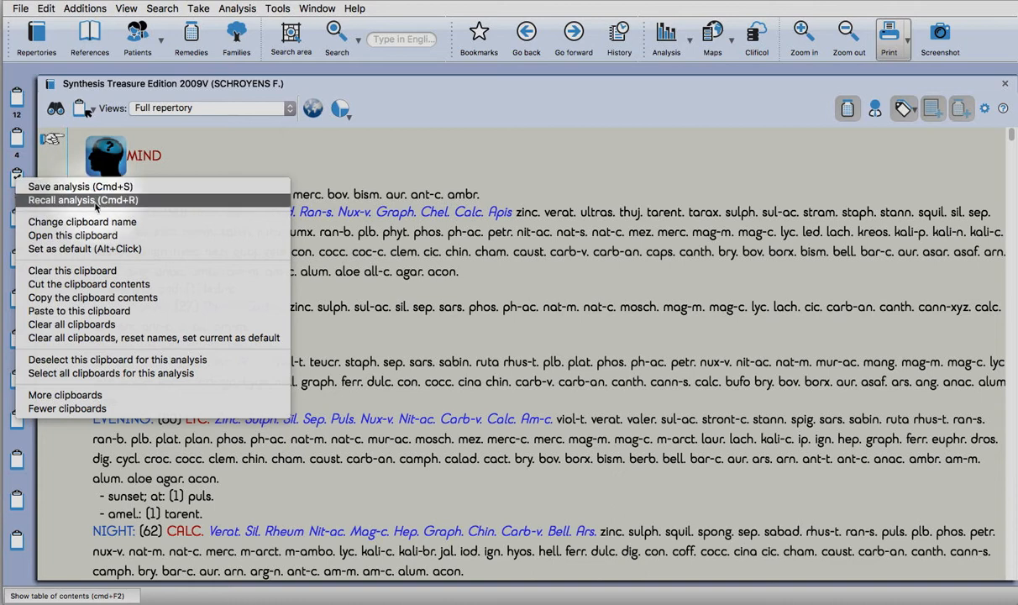
mouse_move(154, 336)
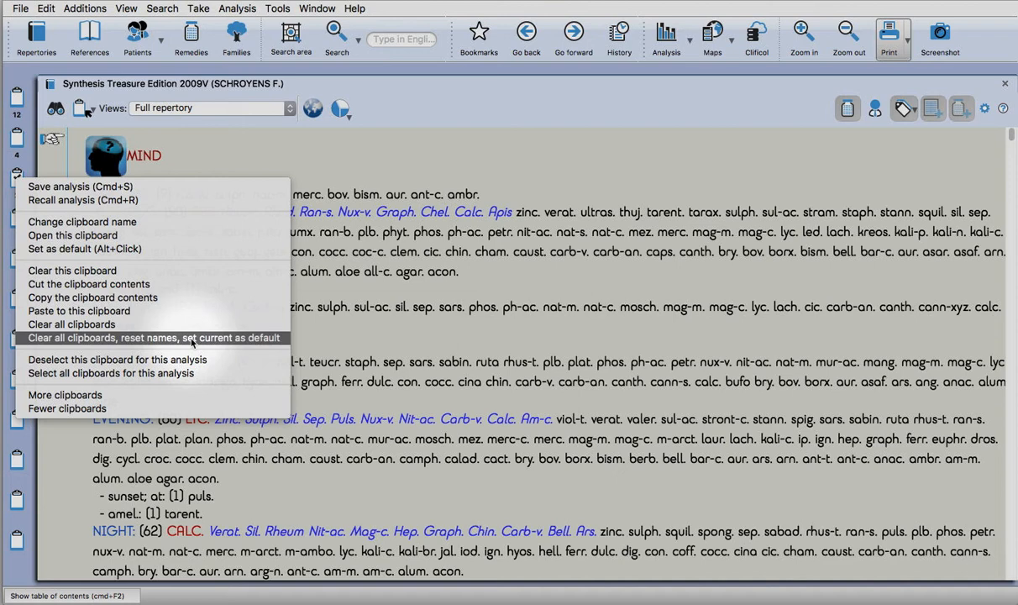
mouse_move(209, 322)
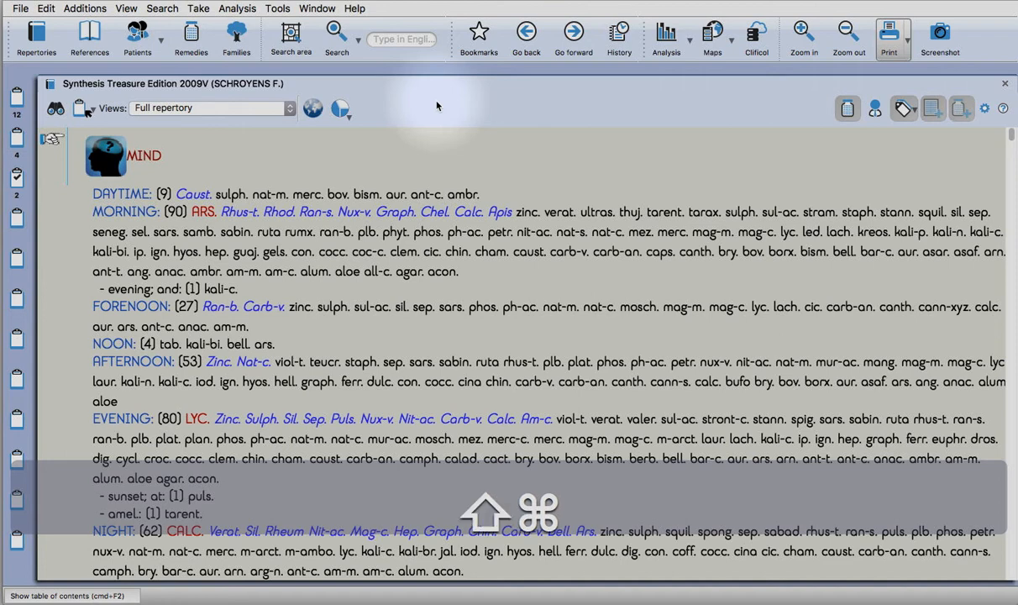
- Clear the current analysis with Cmd+N and discard it without saving
key(cmd+n)
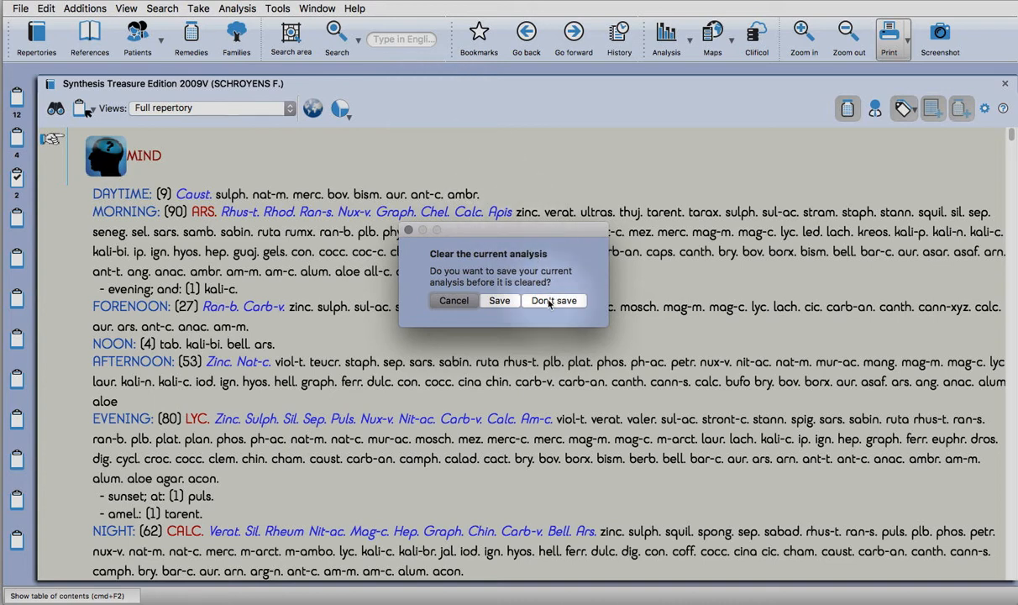
click(555, 299)
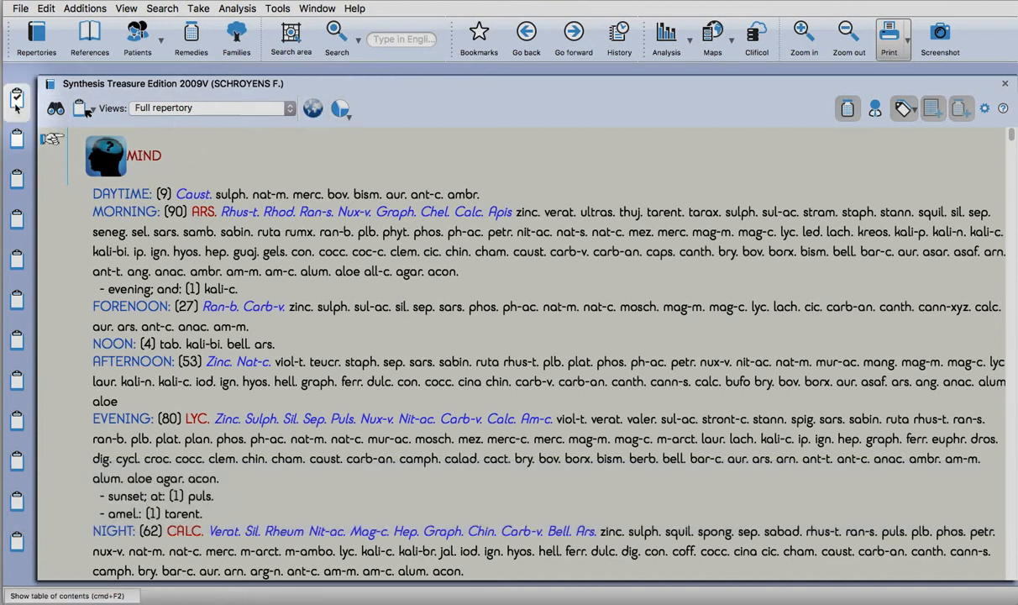
- Recall the saved 'HERSCU_Using Cross Ref on the fly' analysis via the Recall dialog
click(17, 93)
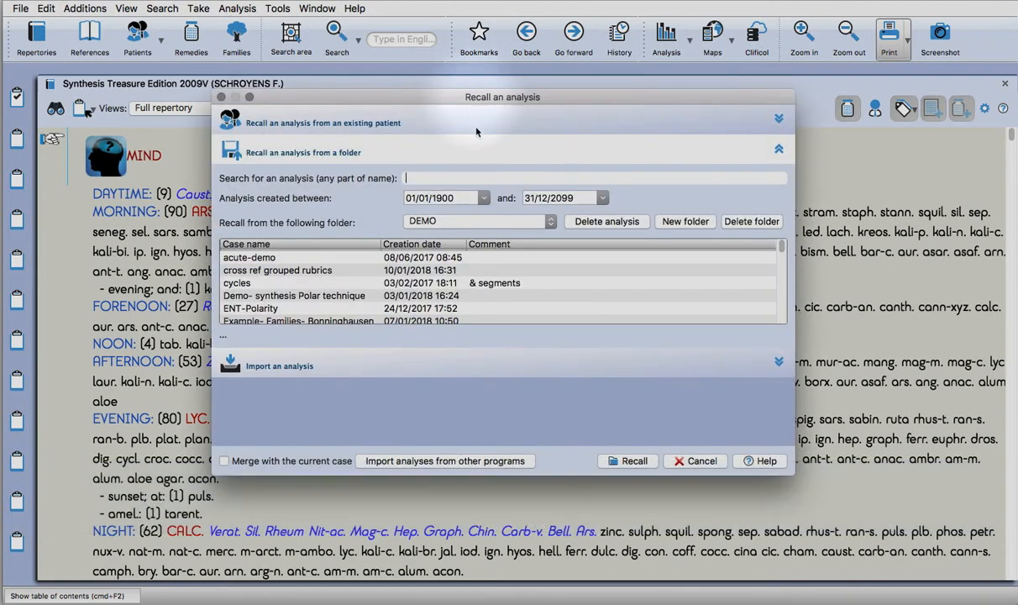
mouse_move(333, 153)
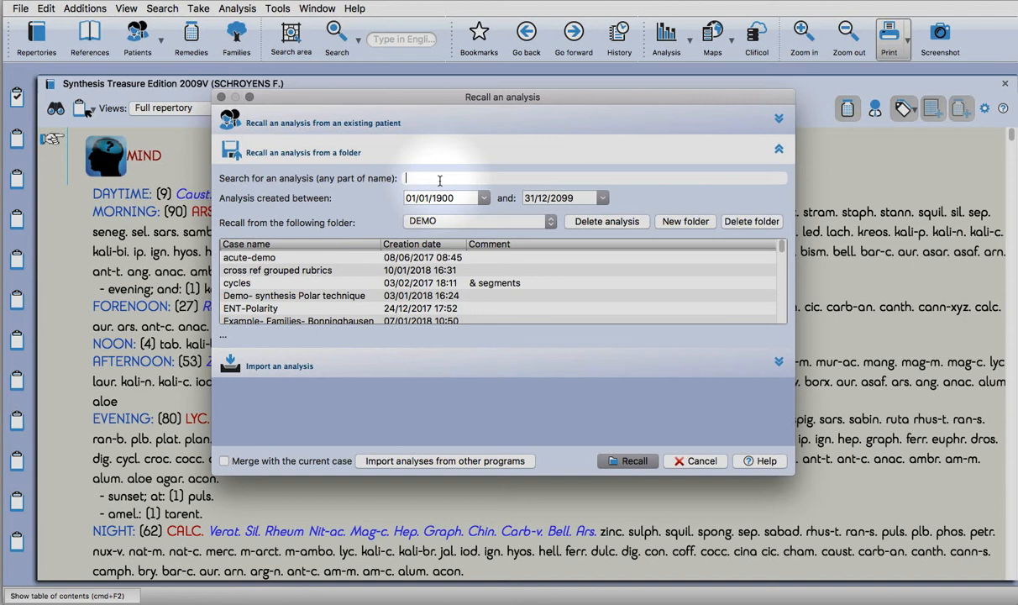
text(HERSC)
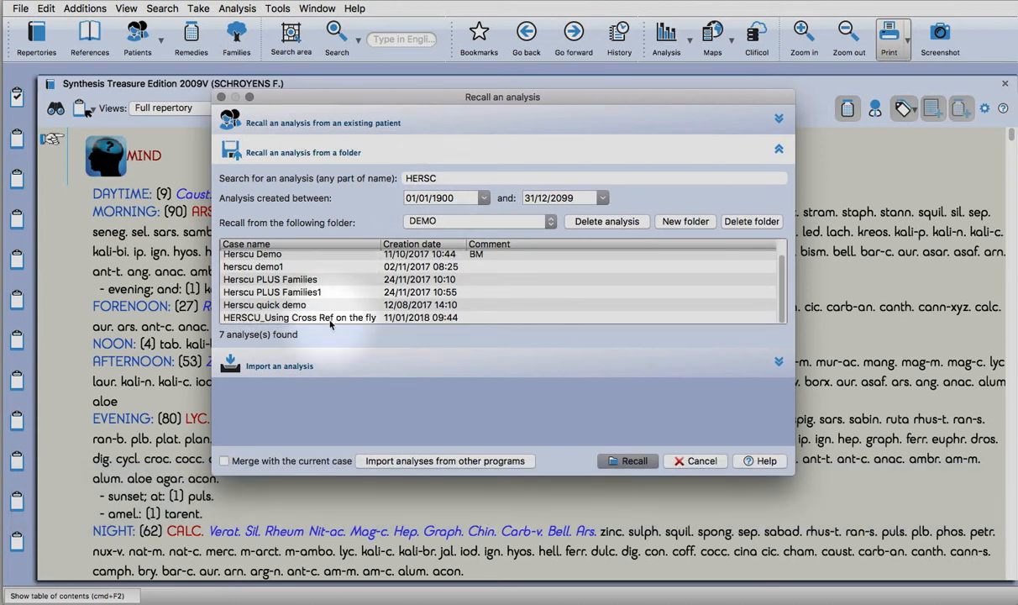
click(299, 316)
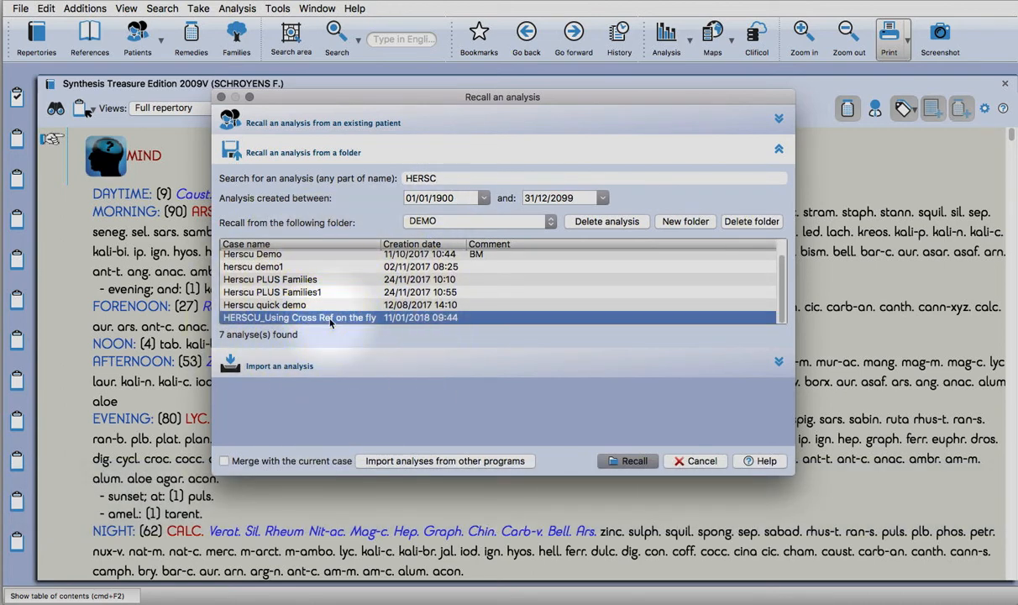
click(628, 460)
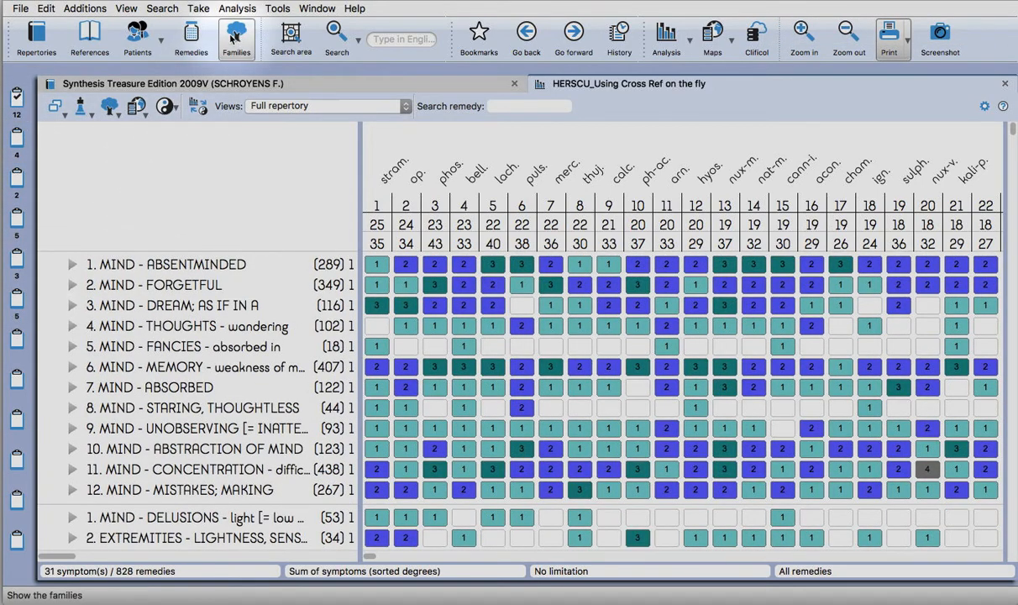
- Show the Herscu fundamental segments and add MIND - MISTAKES; MAKING to the speaking segment
click(236, 9)
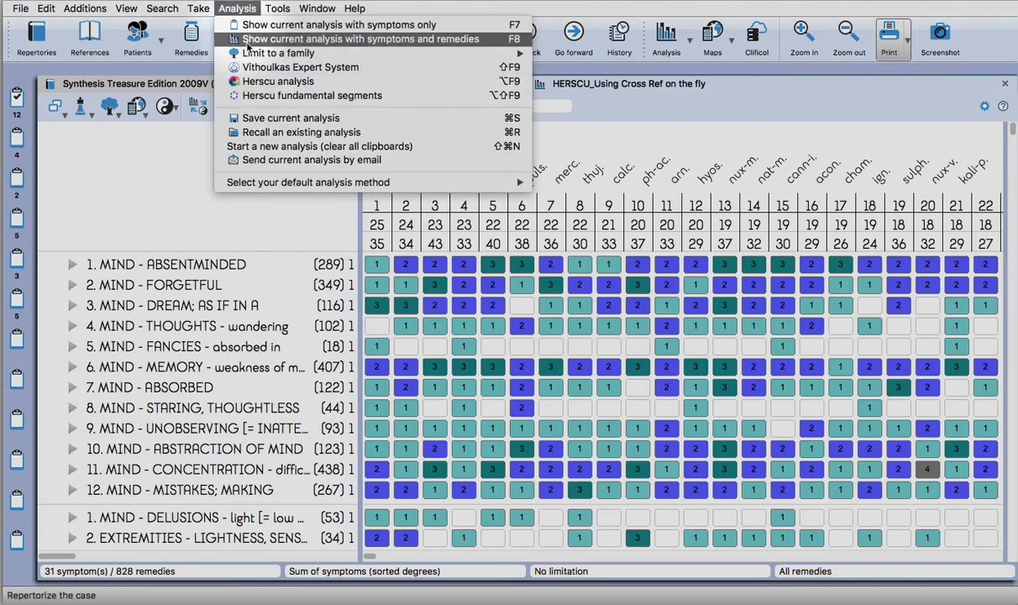
click(312, 94)
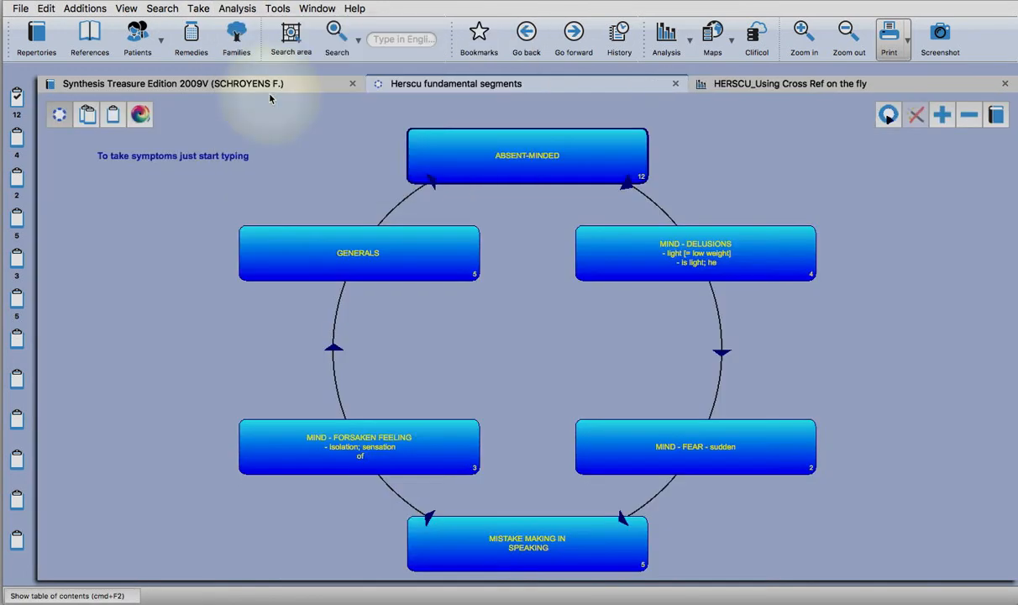
mouse_move(406, 382)
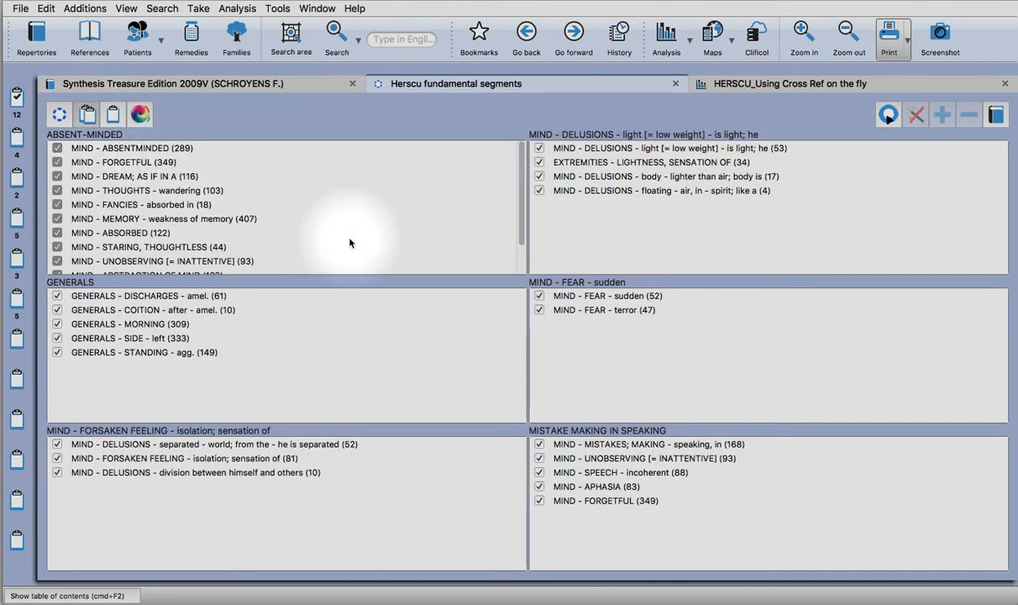
scroll(down, 3)
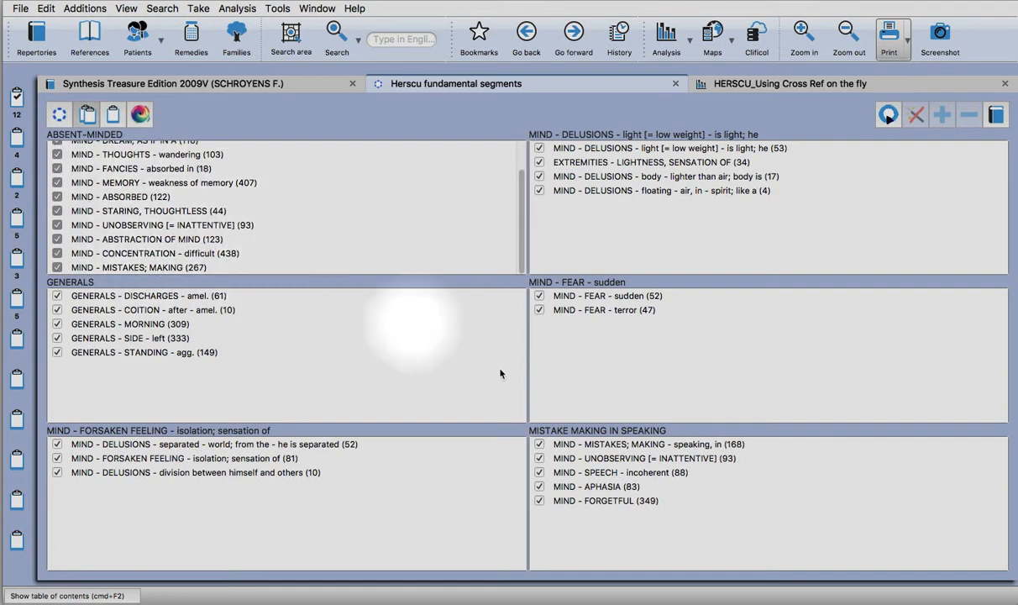
click(137, 267)
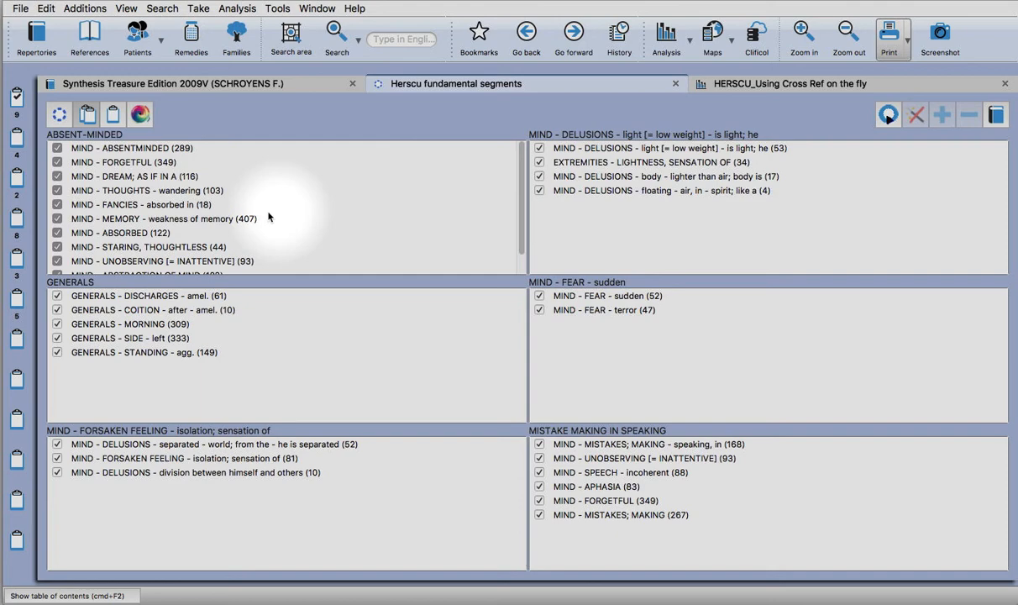
mouse_move(512, 476)
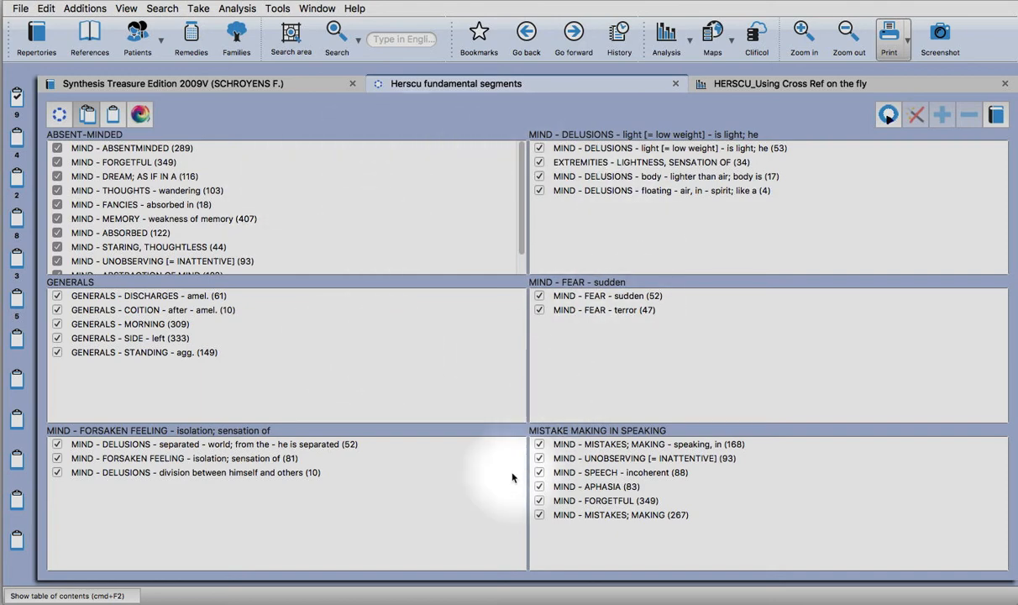
mouse_move(187, 114)
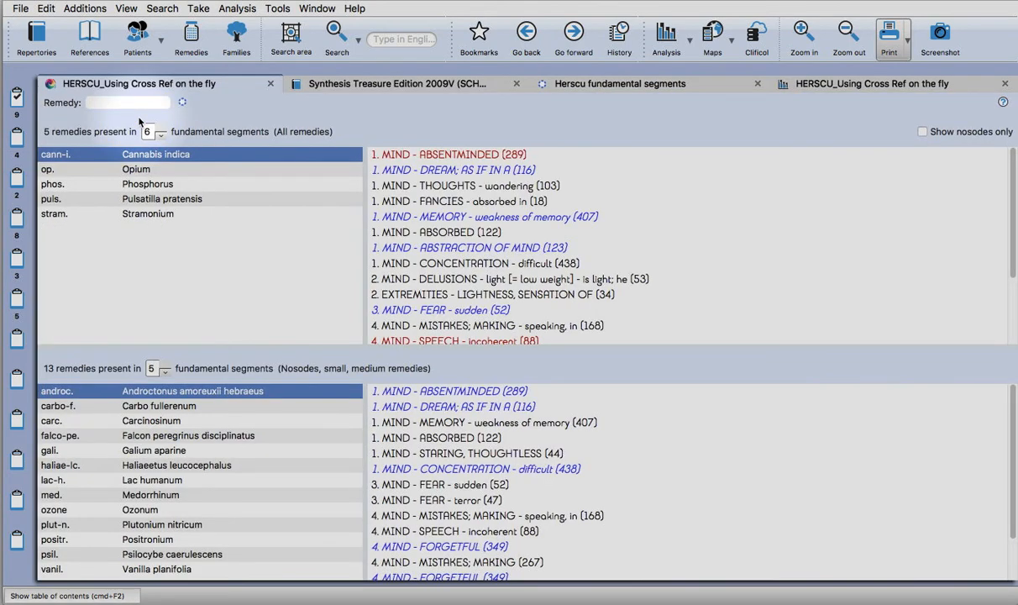
mouse_move(57, 142)
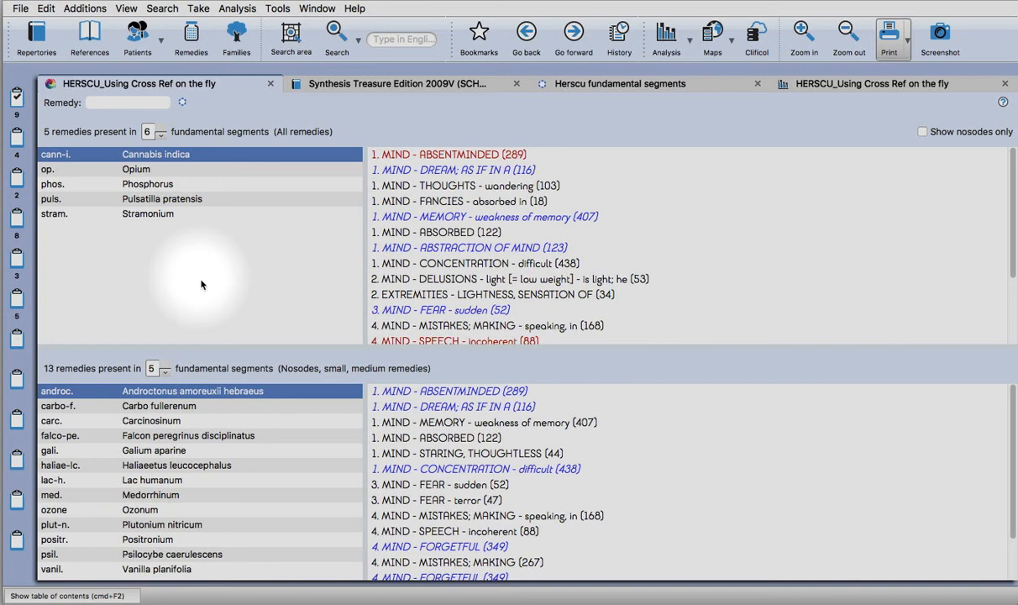
mouse_move(388, 194)
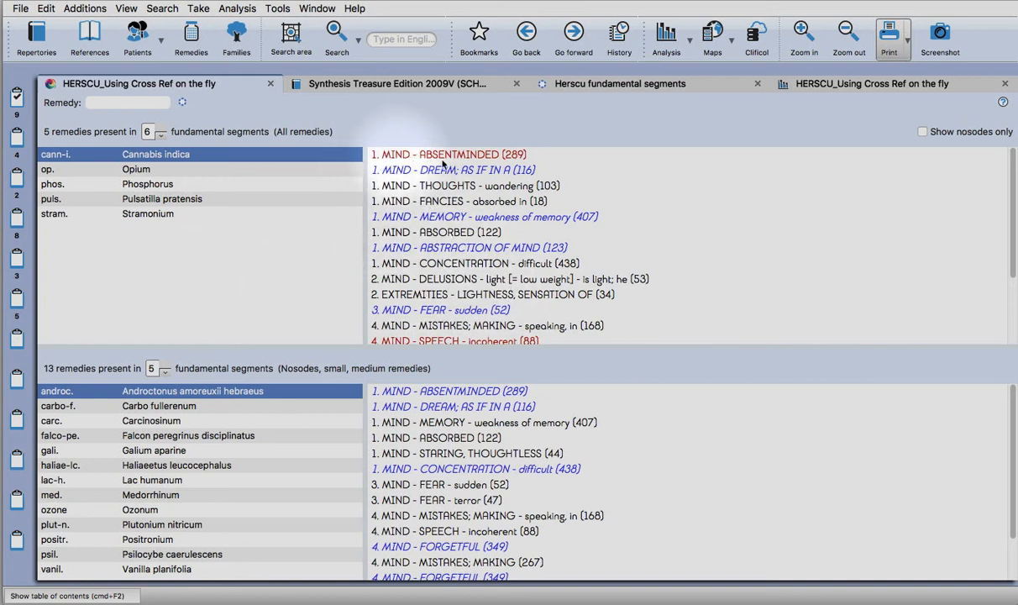
mouse_move(383, 277)
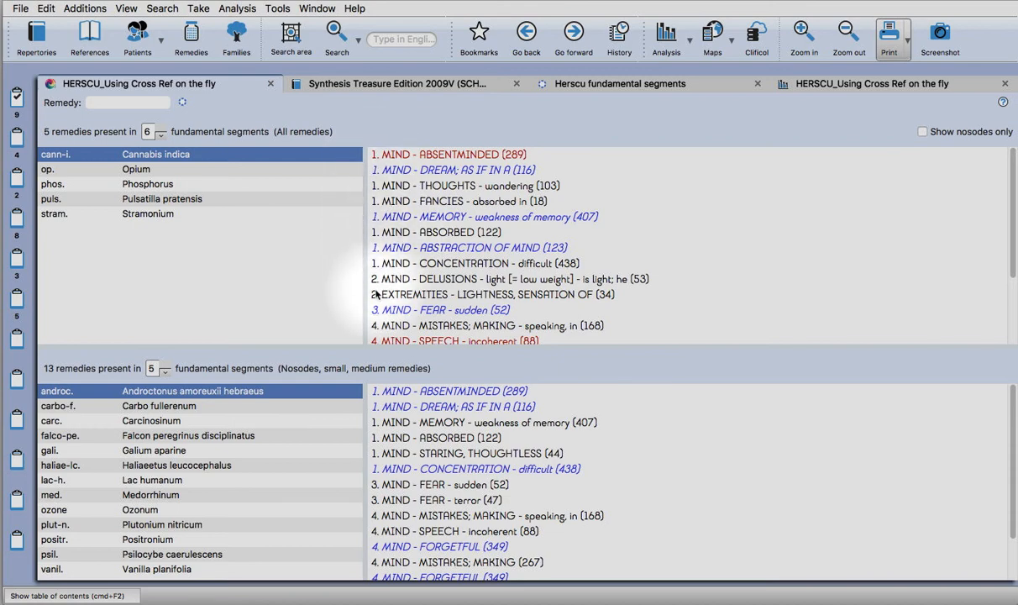
- Open the Cannabis indica remedy page from the segments remedy list
scroll(down, 3)
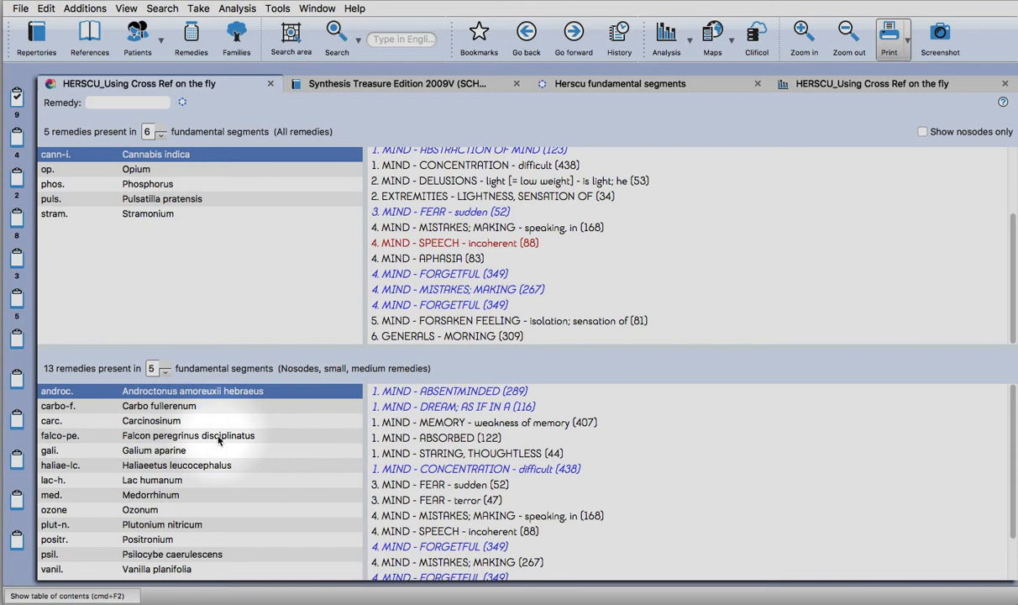
mouse_move(186, 556)
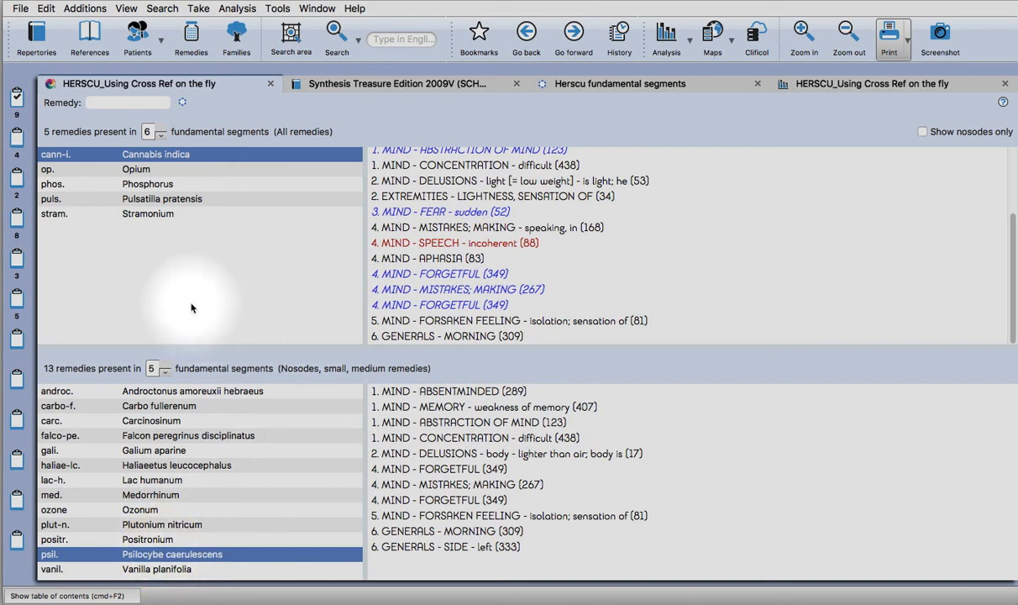
mouse_move(177, 260)
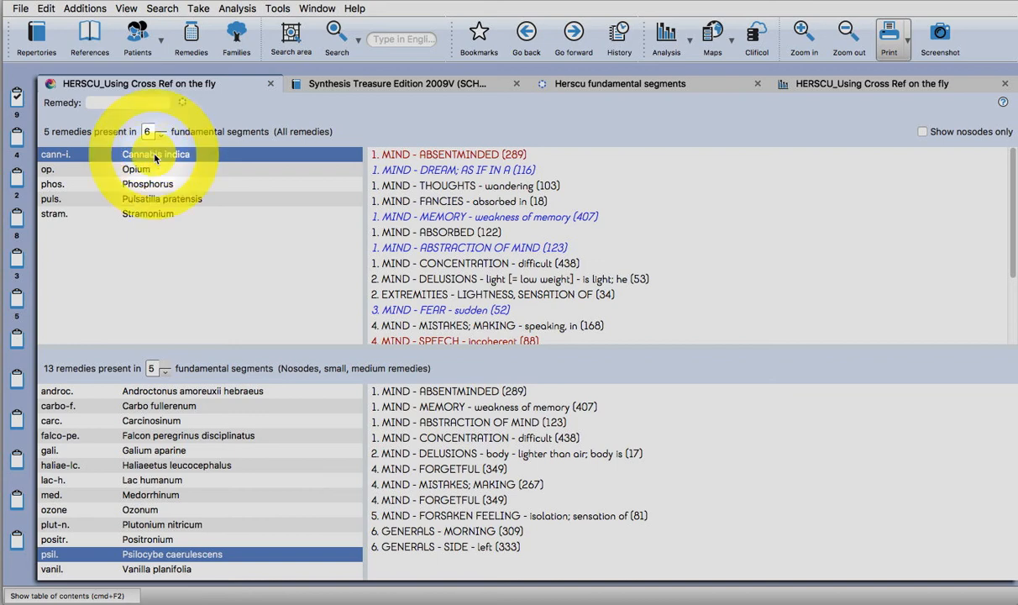
double_click(155, 154)
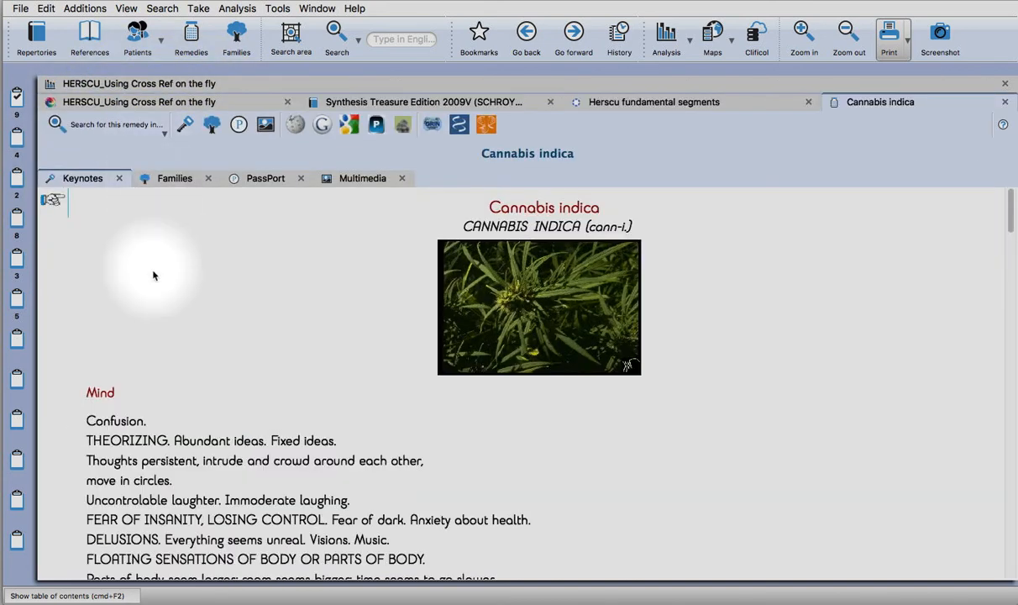
mouse_move(154, 252)
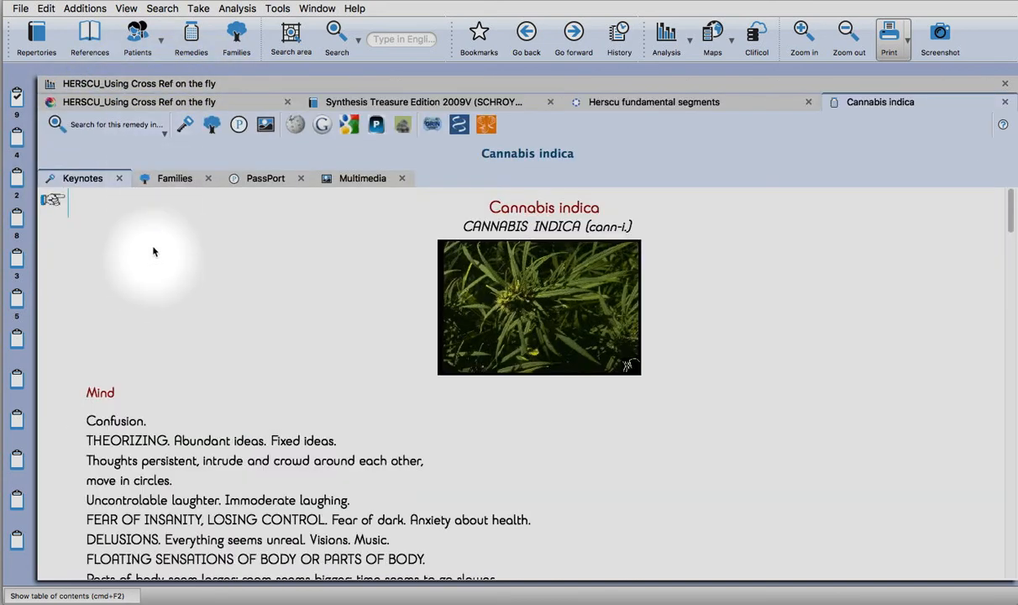
- Walk Cannabis indica's family tree: Kingdoms, Magnoliophyta, Magnoliopsida, Hamamelididae, then limit to it
click(174, 178)
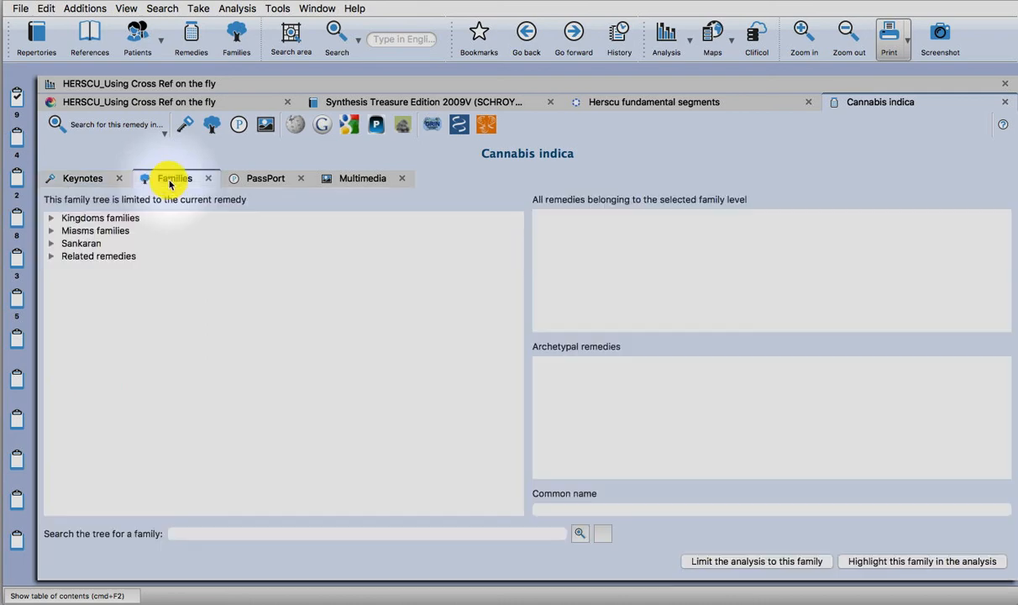
mouse_move(177, 258)
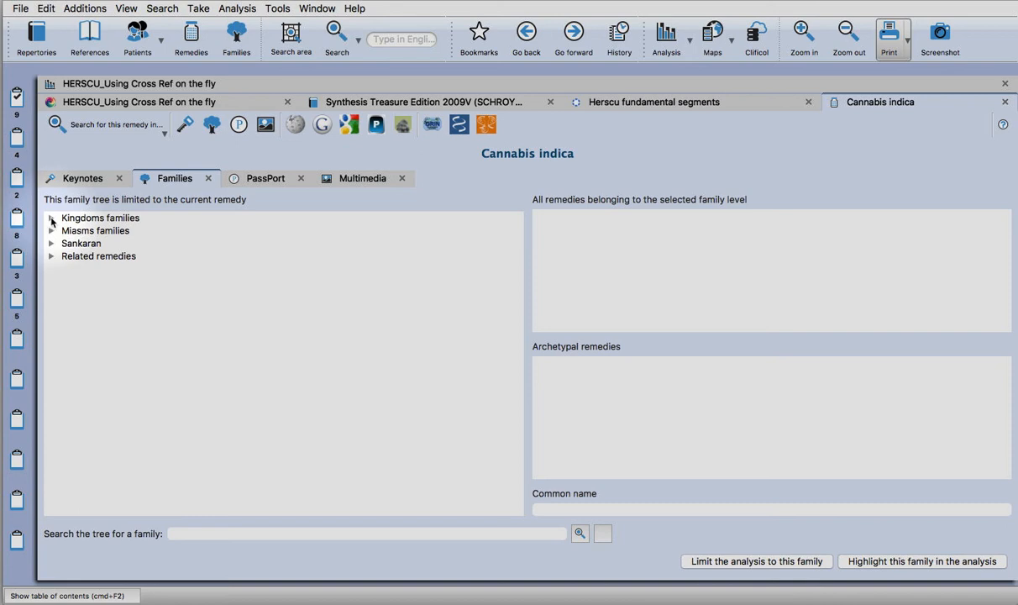
click(50, 218)
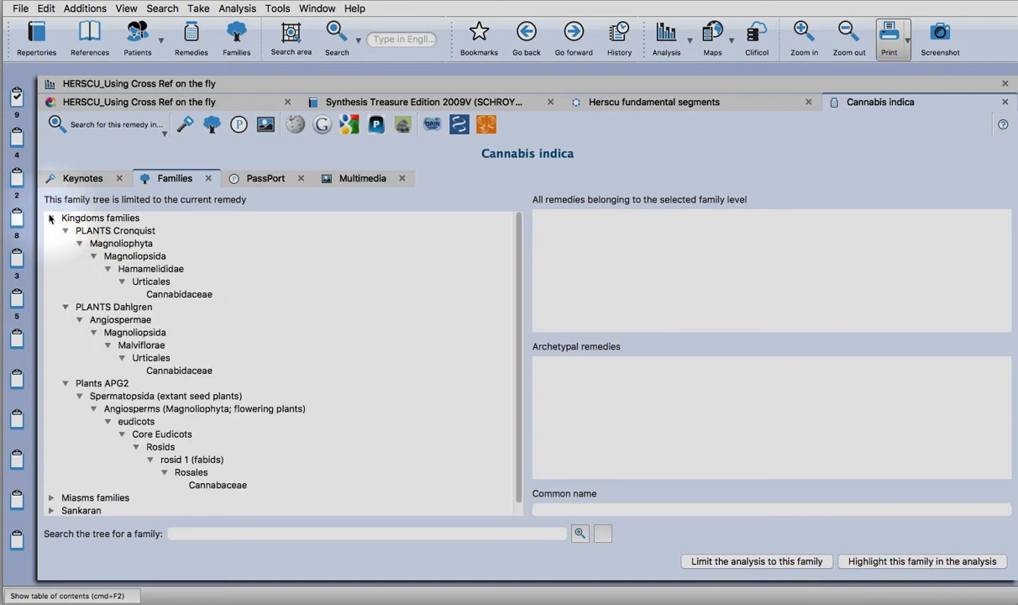
click(50, 218)
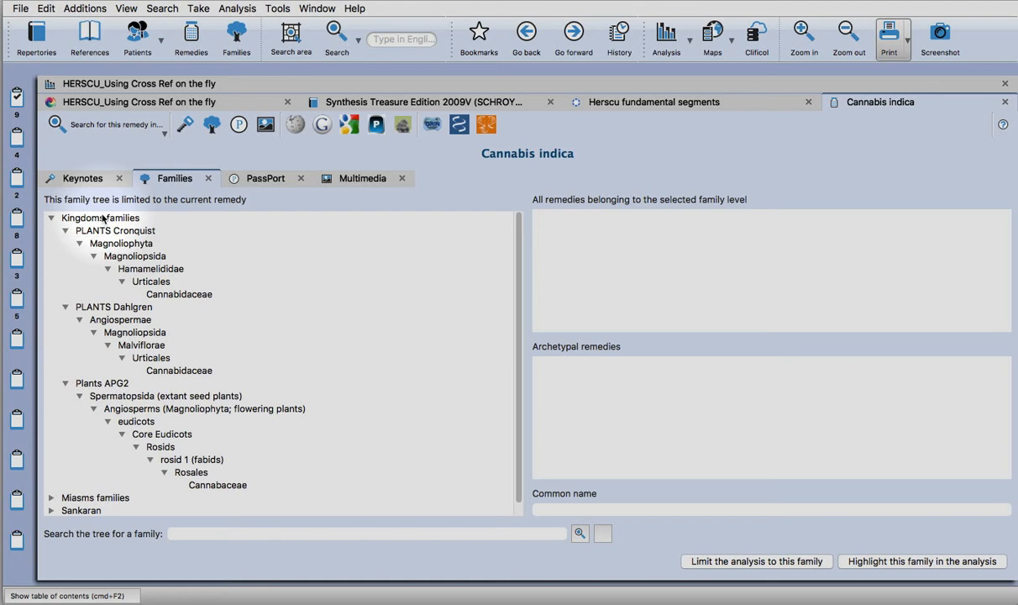
click(116, 230)
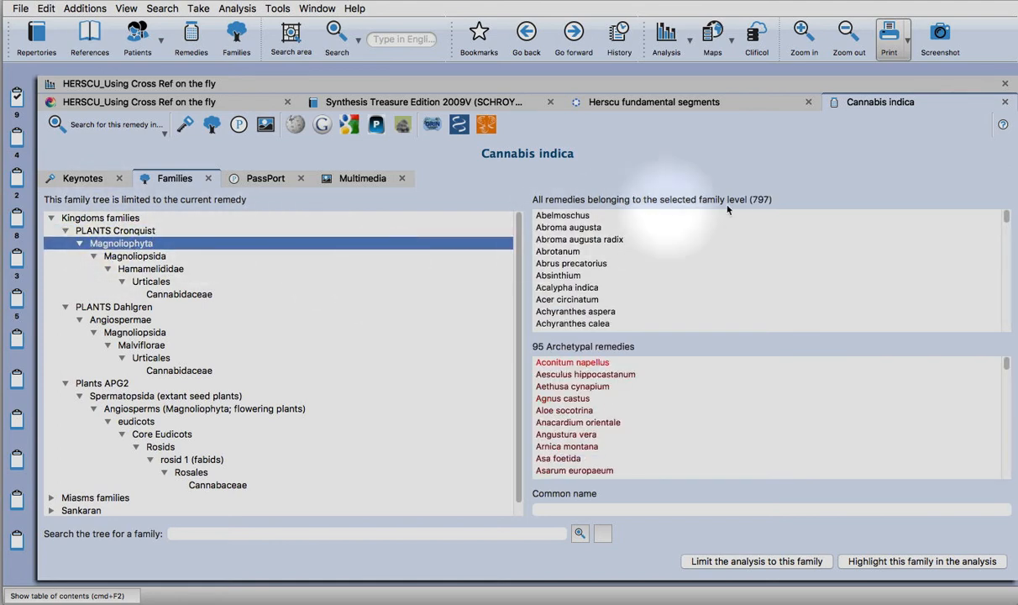
click(135, 256)
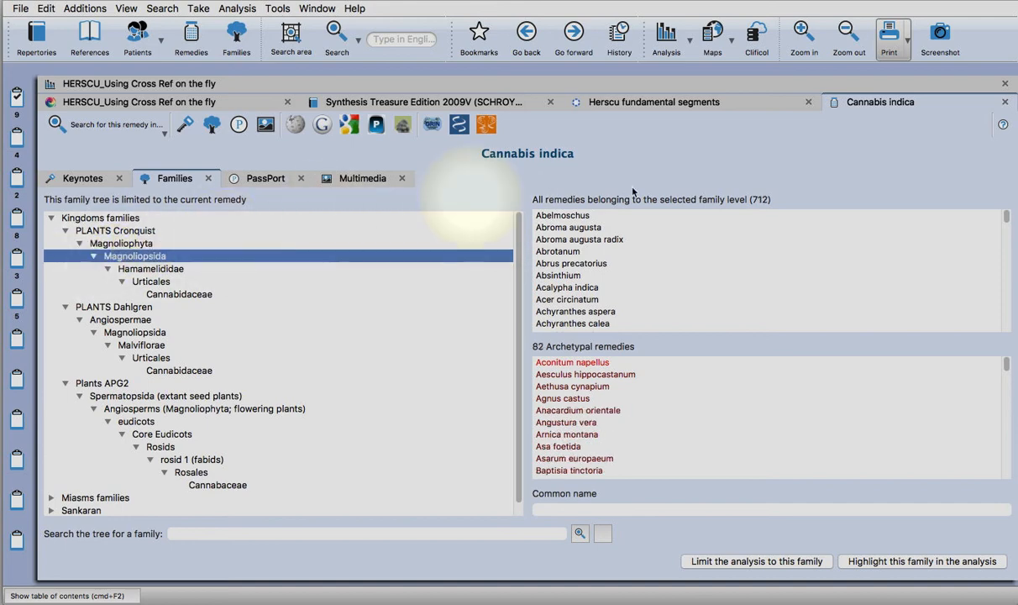
click(151, 269)
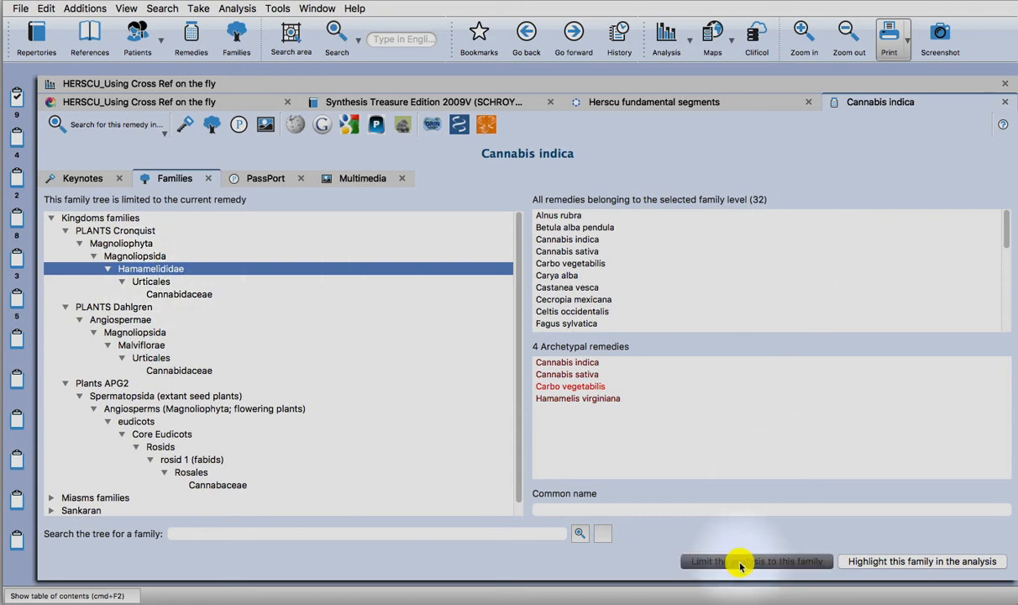
click(754, 561)
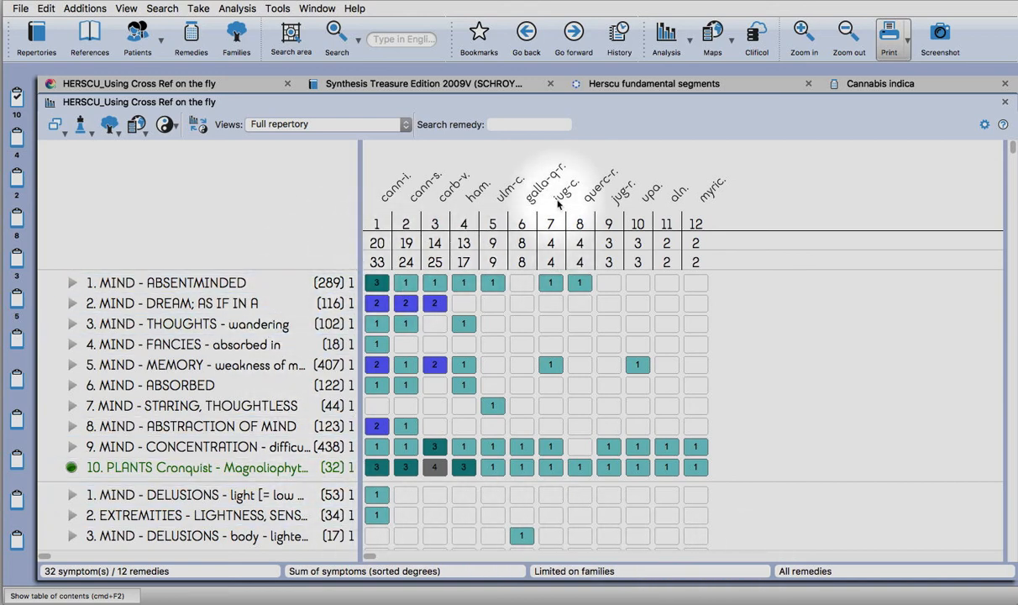
mouse_move(574, 225)
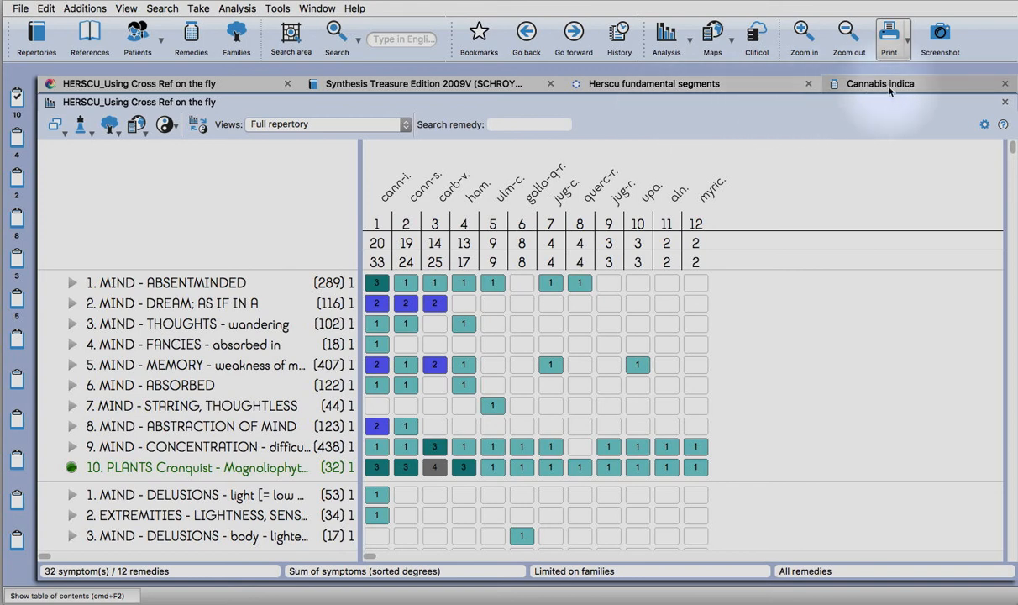
- Switch to the analysis grid limited to the 12 Hamamelididae remedies
click(880, 84)
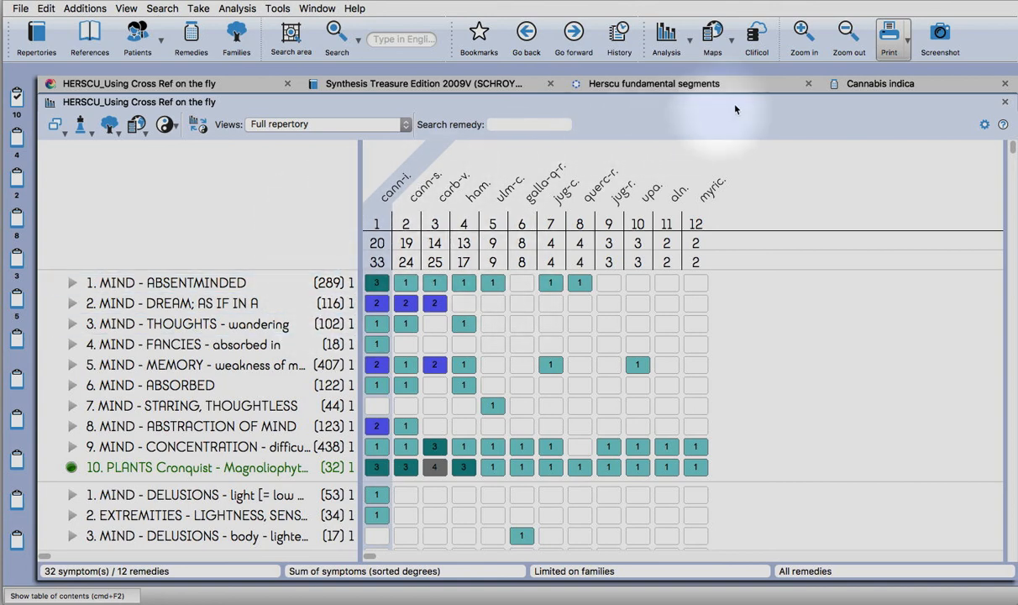
- Search Google for 'Cannabis indica QJURE' from the remedy page
click(880, 84)
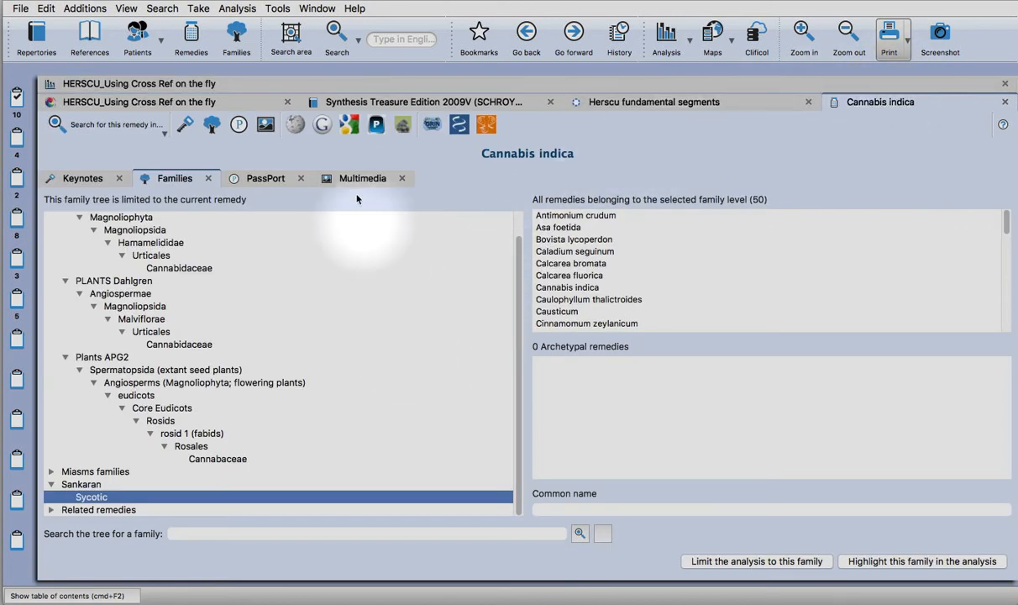
click(322, 125)
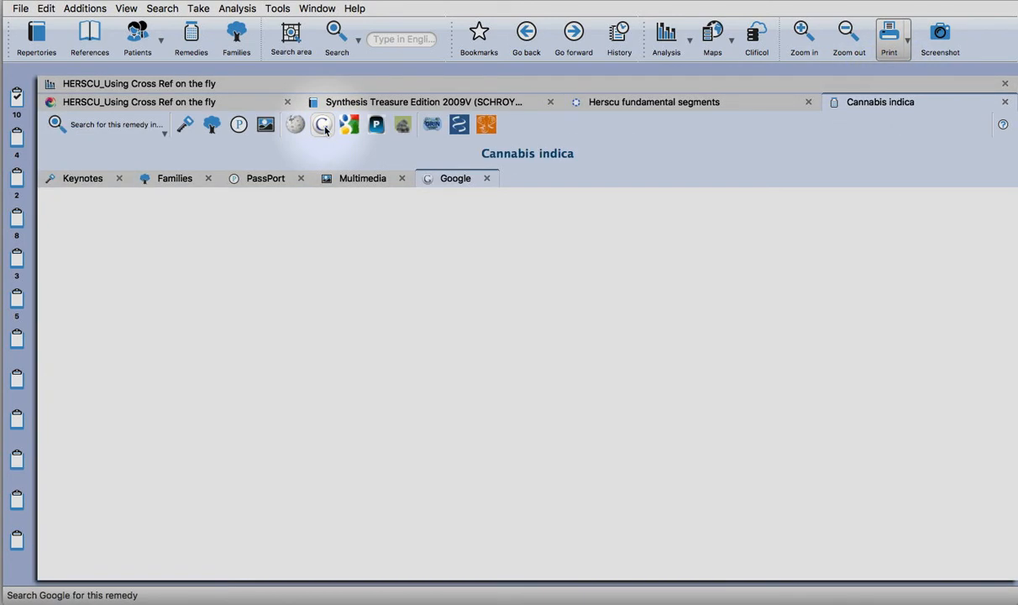
click(322, 125)
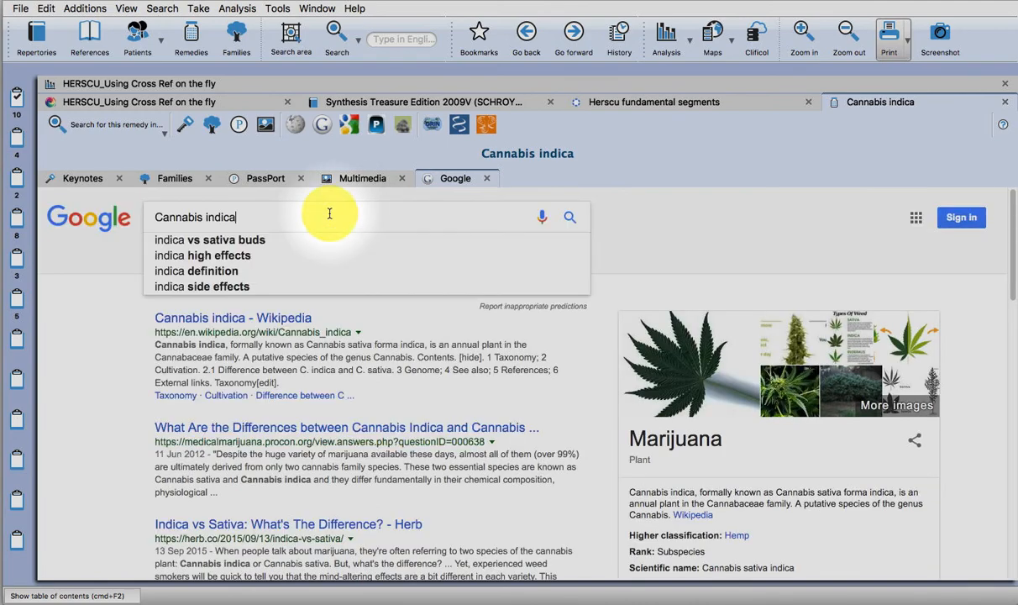
text(QJURE)
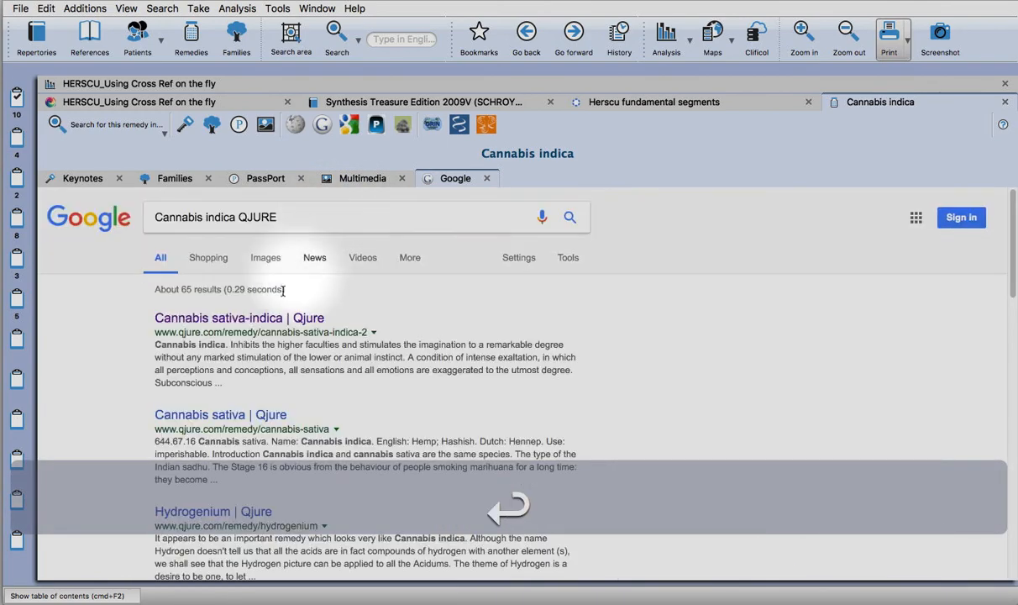
- Follow the Qjure Cannabis sativa-indica page up through Cannabaceae and Urticaceae to Fabidae
click(239, 317)
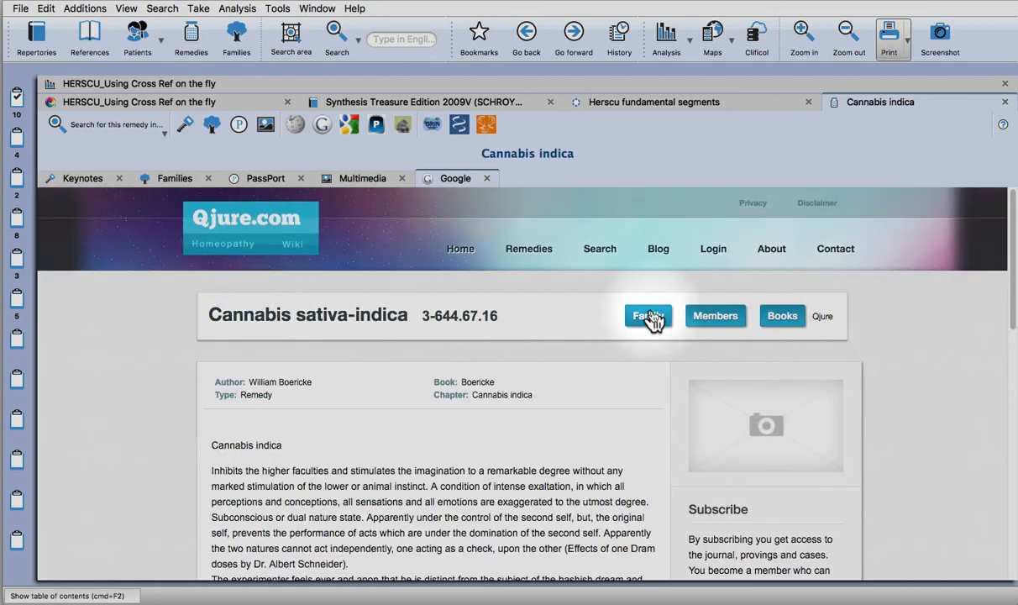
click(649, 316)
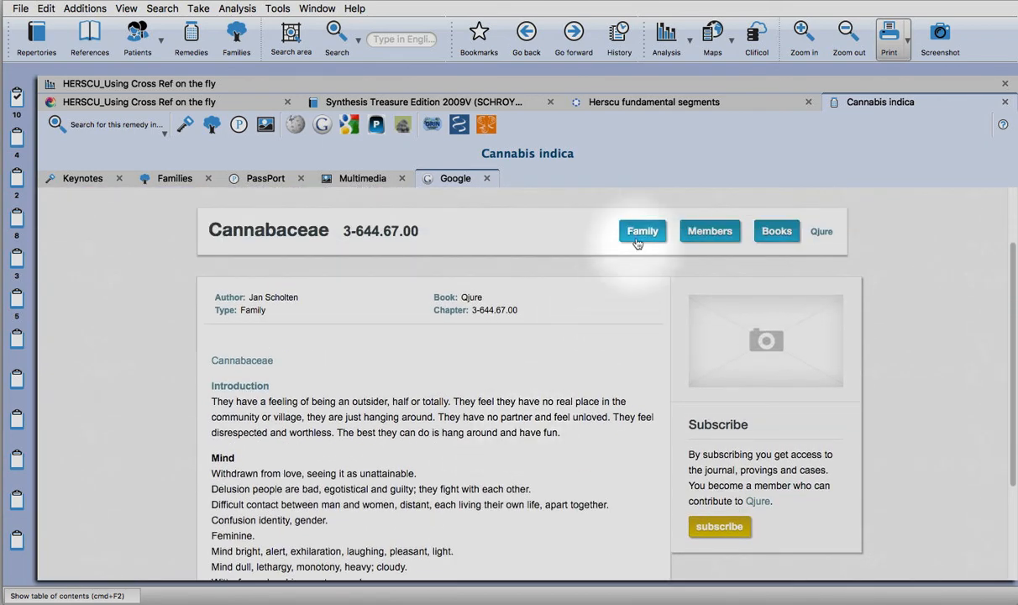
click(642, 231)
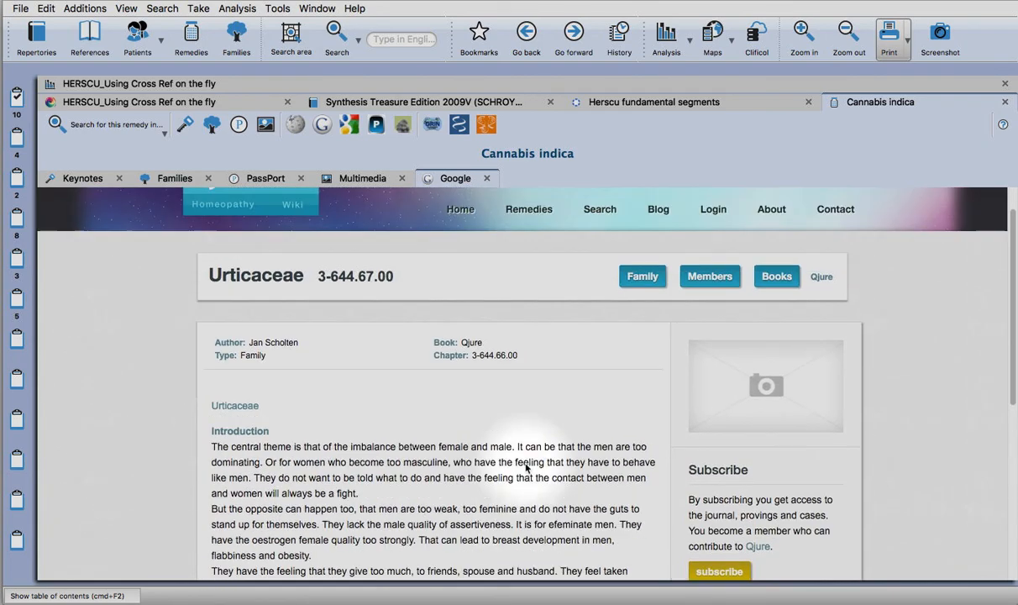
mouse_move(460, 326)
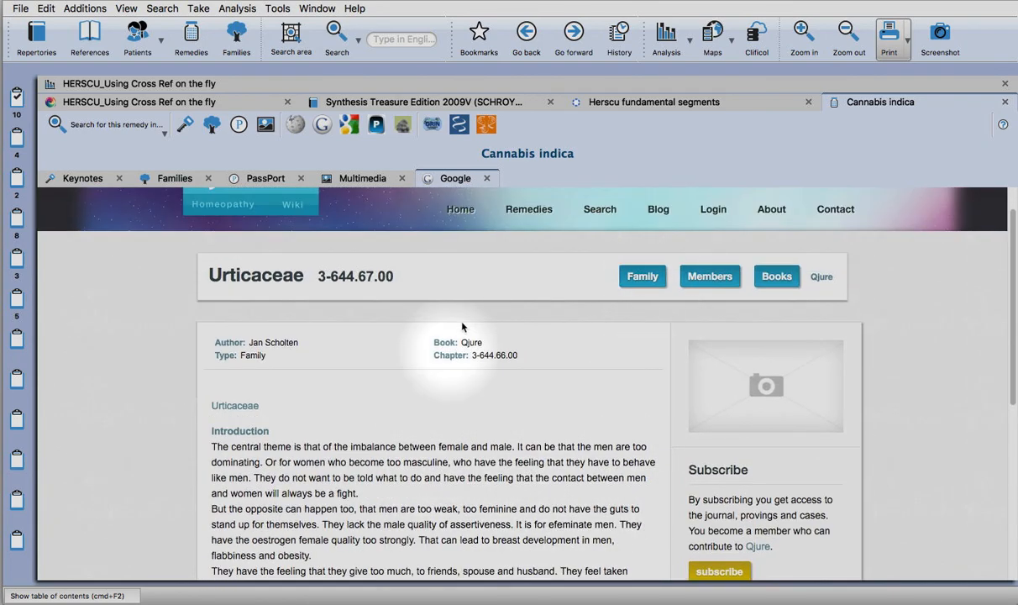
click(642, 276)
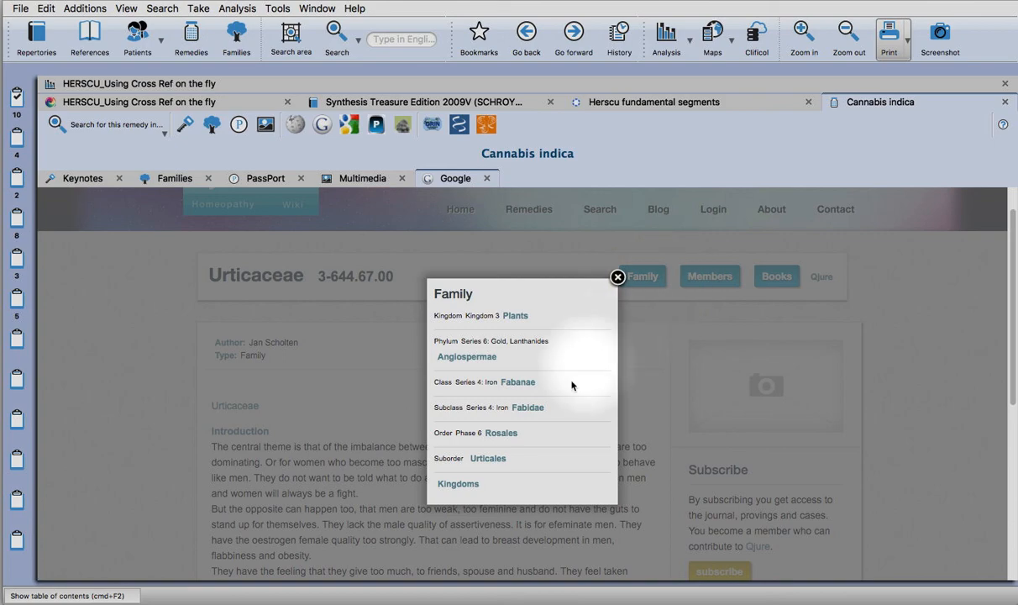
mouse_move(528, 420)
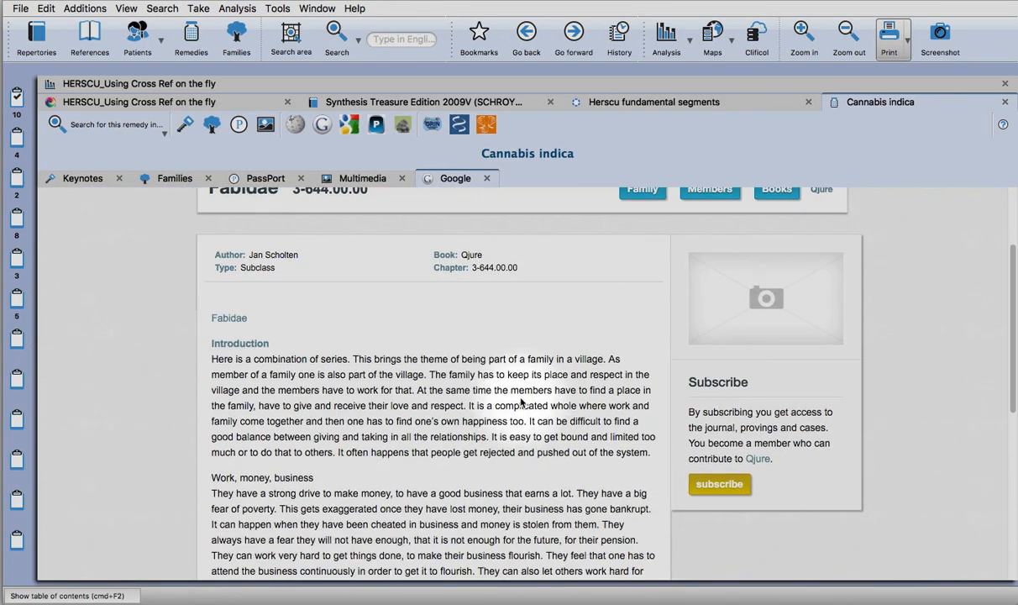
scroll(down, 3)
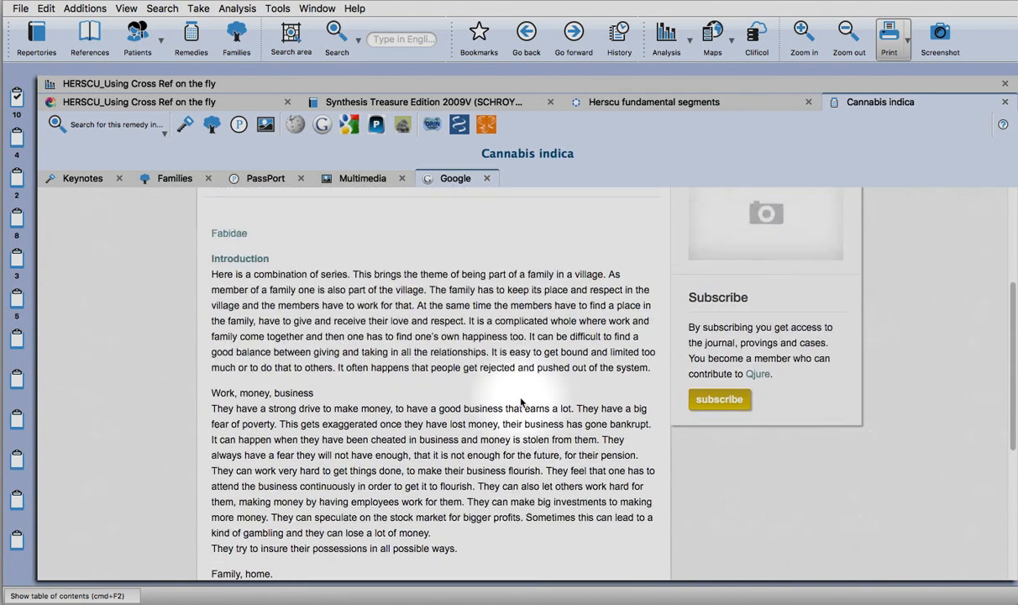